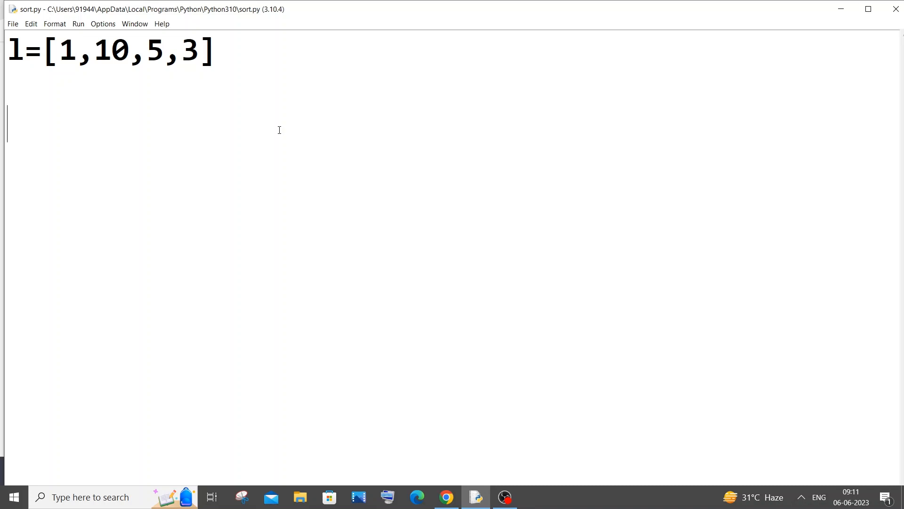
# - Type the loop header 'for i in range(0,len(l)):' below l=[1,10,5,3]
pyautogui.write('for i in ra')
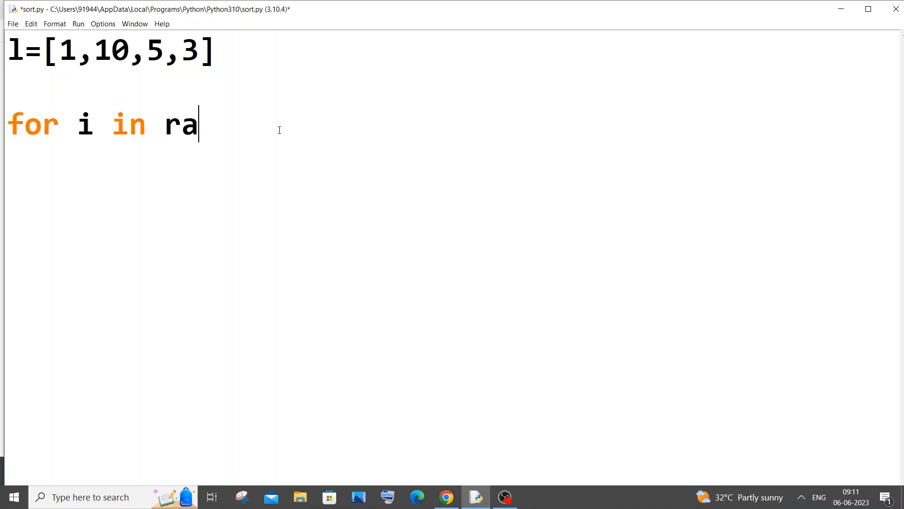
pyautogui.write('nge(0')
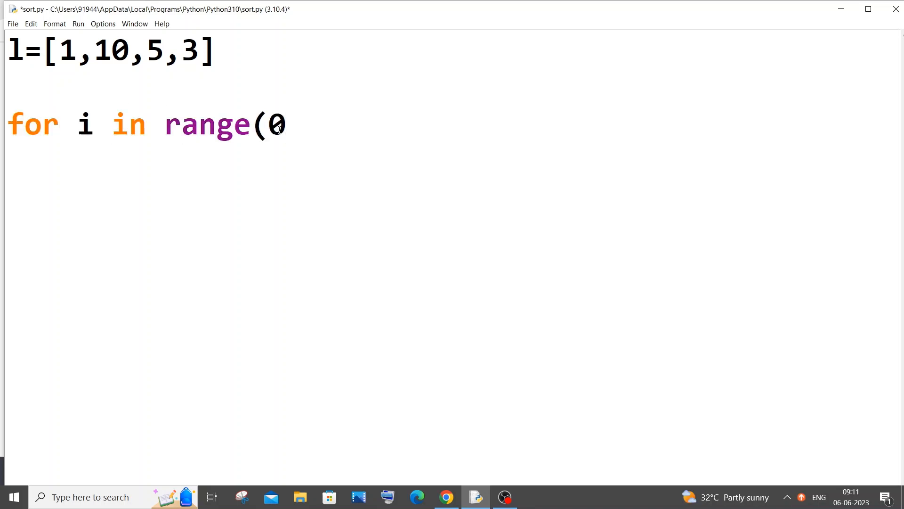
pyautogui.write(',len(')
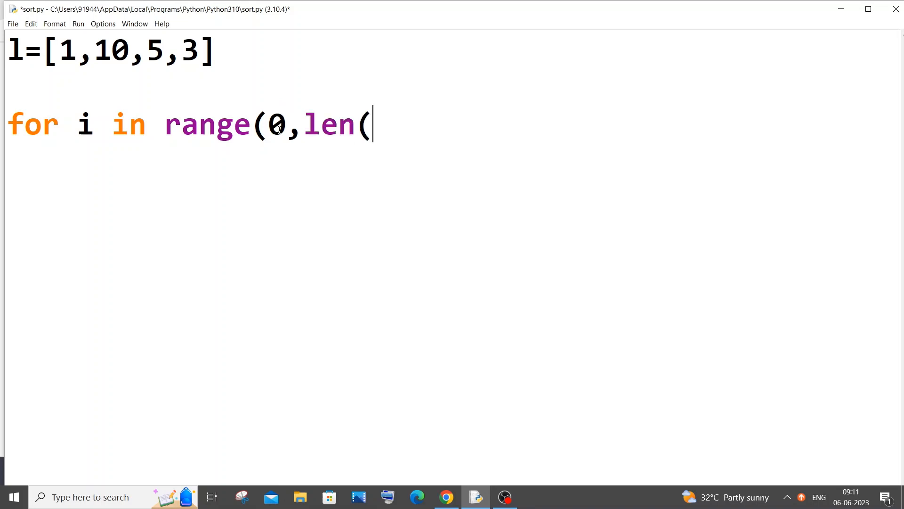
pyautogui.write('l)')
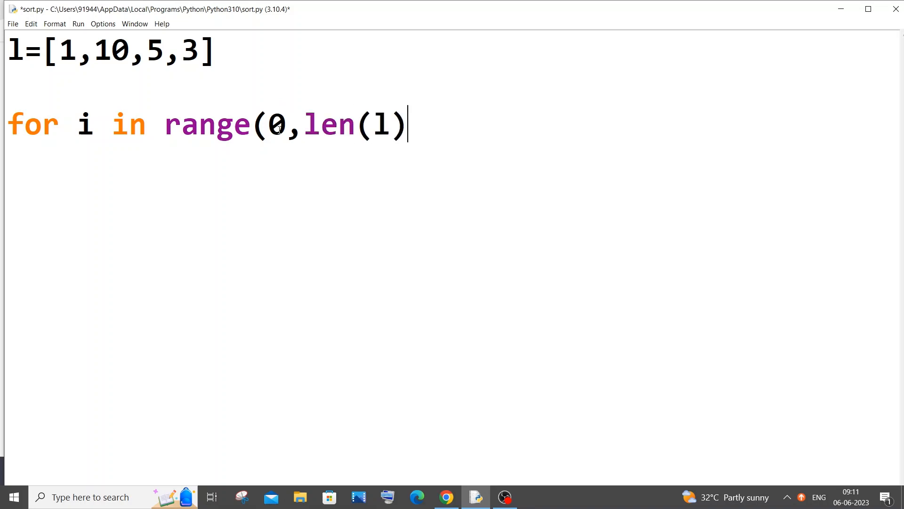
pyautogui.write('):')
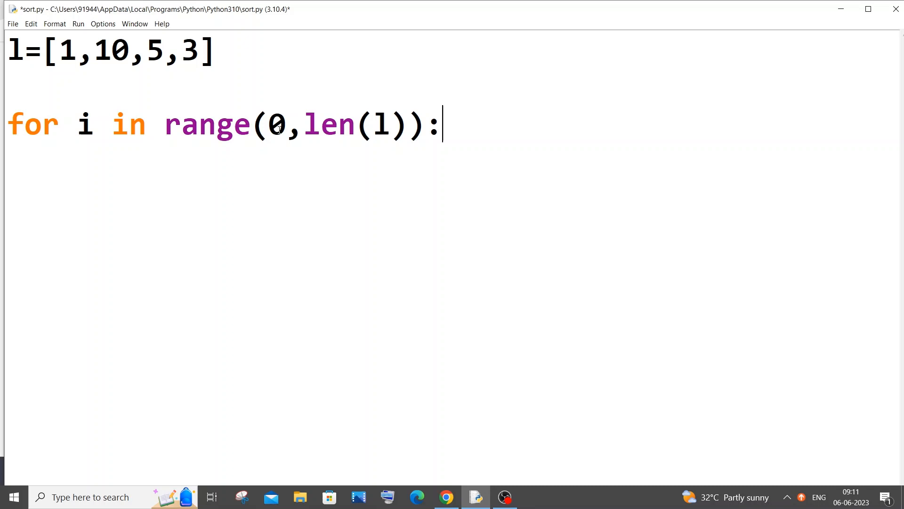
pyautogui.press('enter')
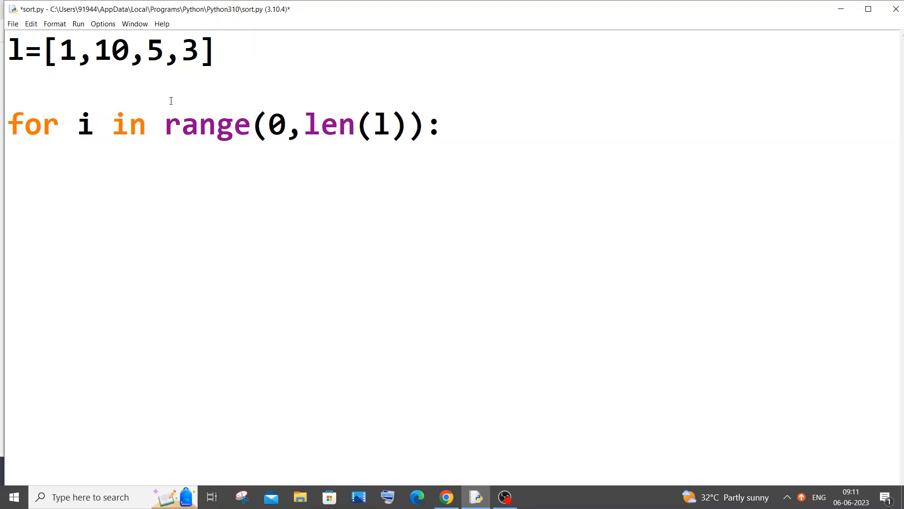
# - Insert max=l[0] above the for-loop header and return to the loop body
pyautogui.write('max')
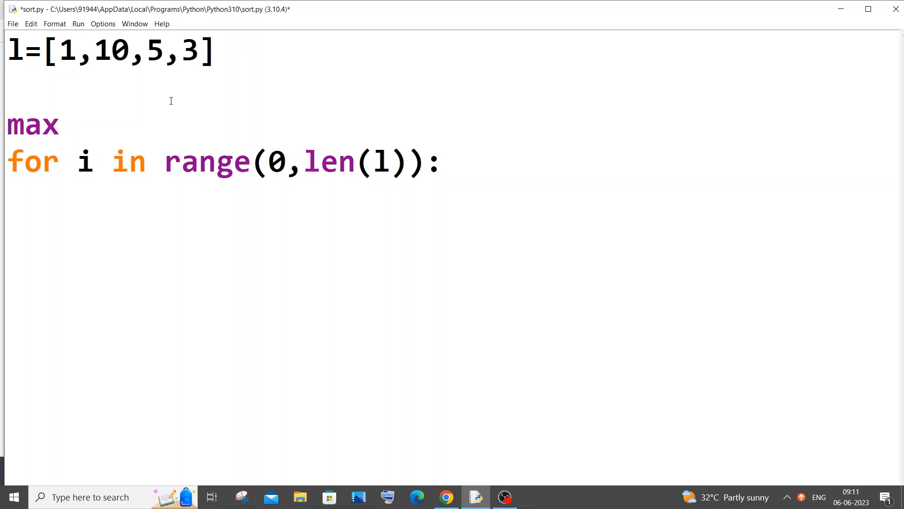
pyautogui.write('=')
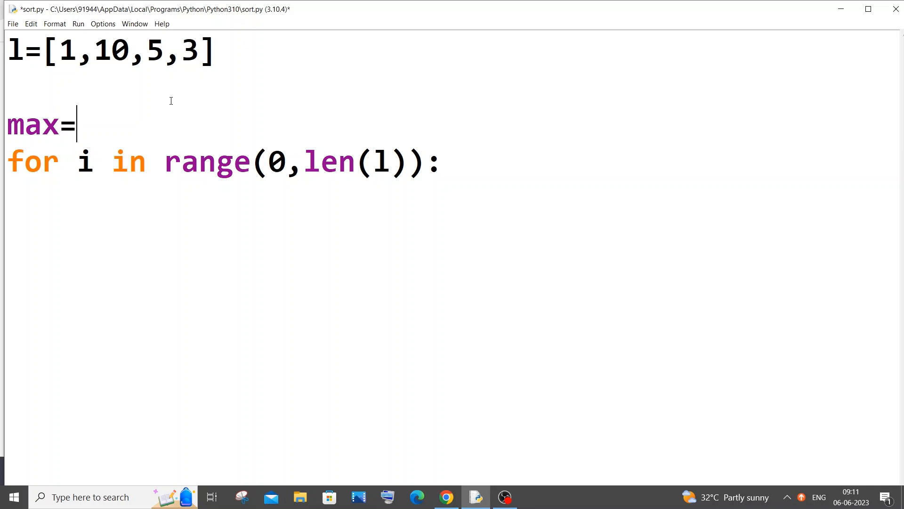
pyautogui.write('l')
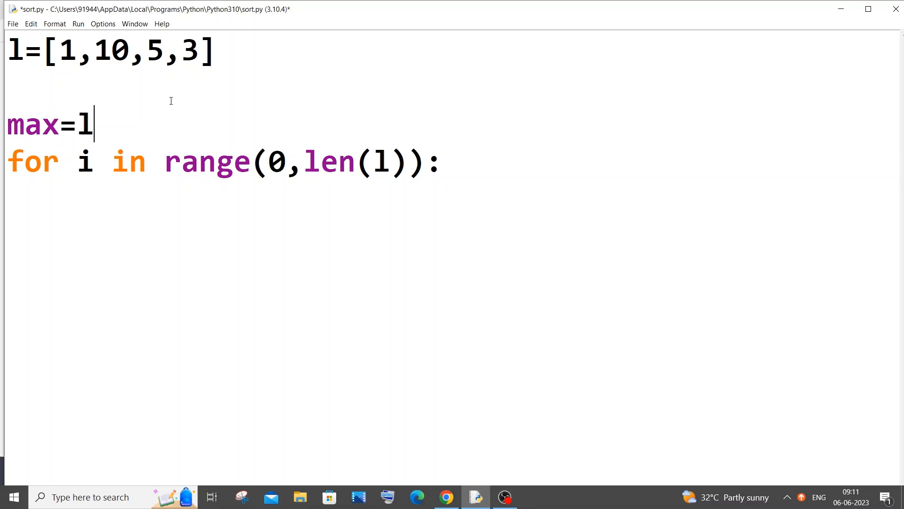
pyautogui.doubleClick(67, 51)
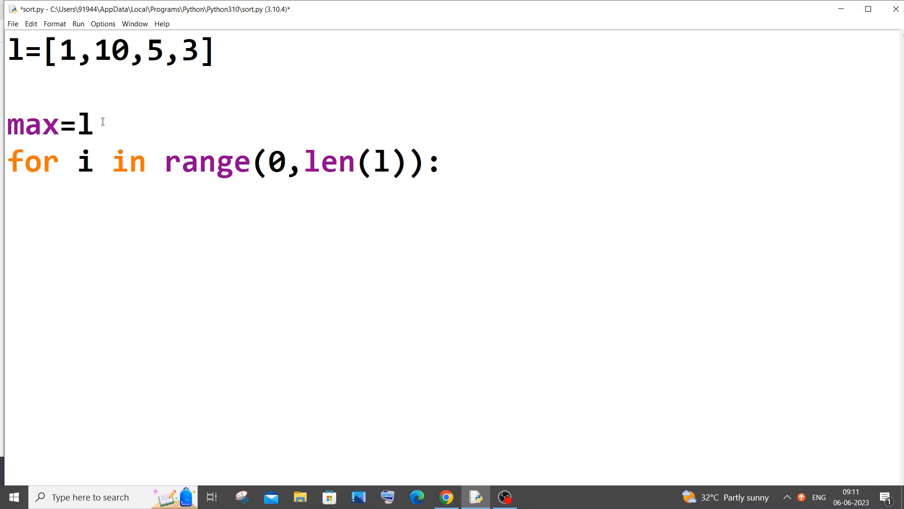
pyautogui.write('[0]')
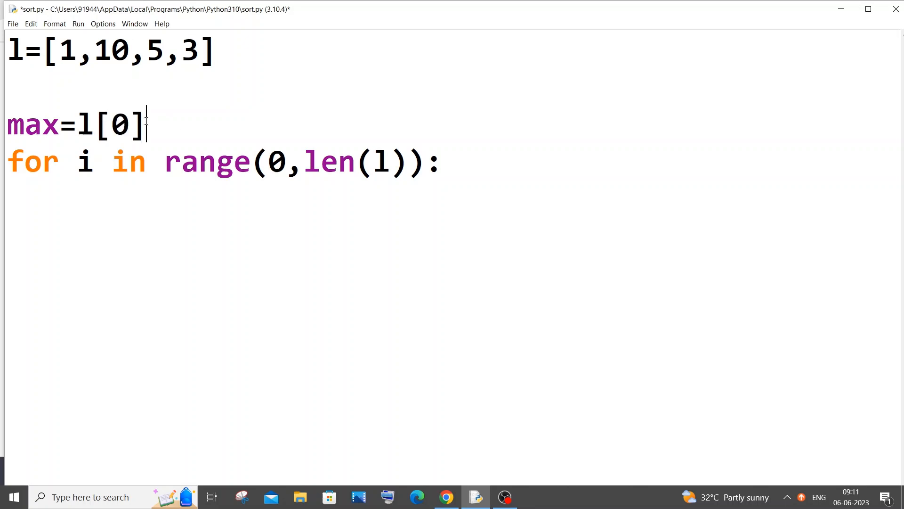
pyautogui.doubleClick(35, 126)
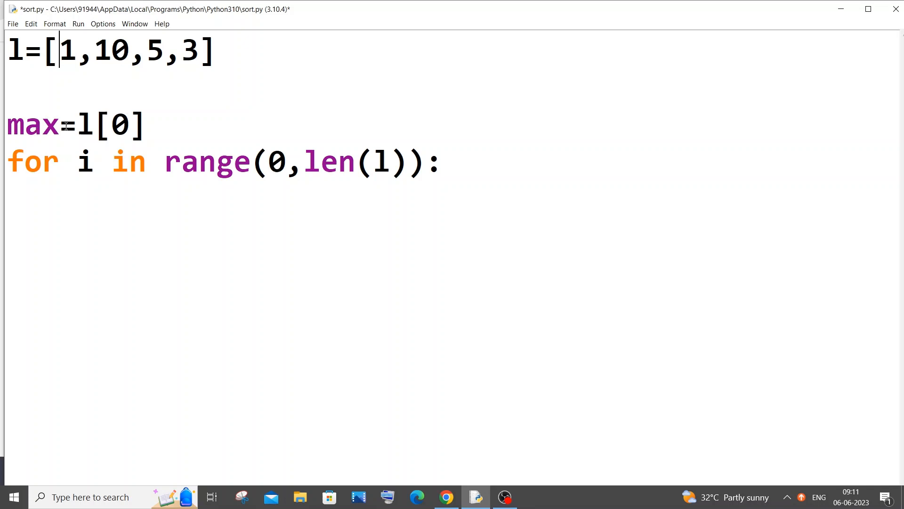
pyautogui.moveTo(151, 129)
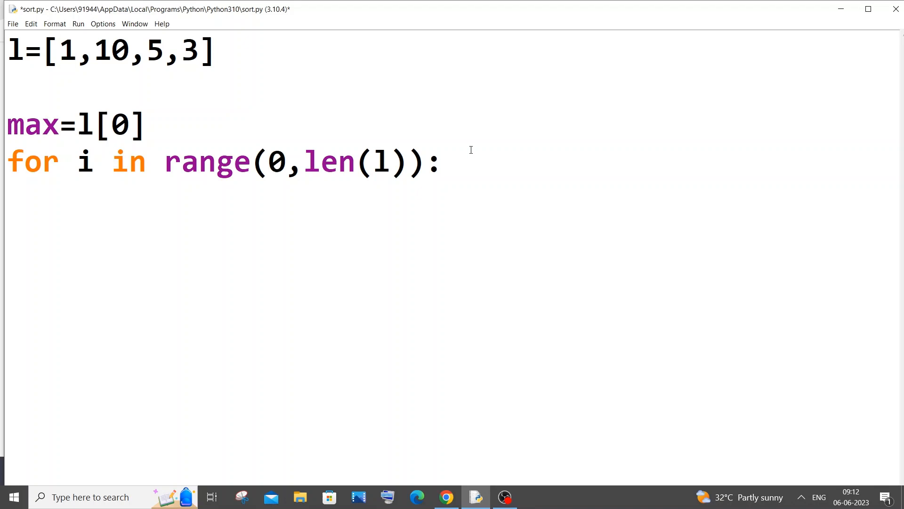
pyautogui.click(59, 51)
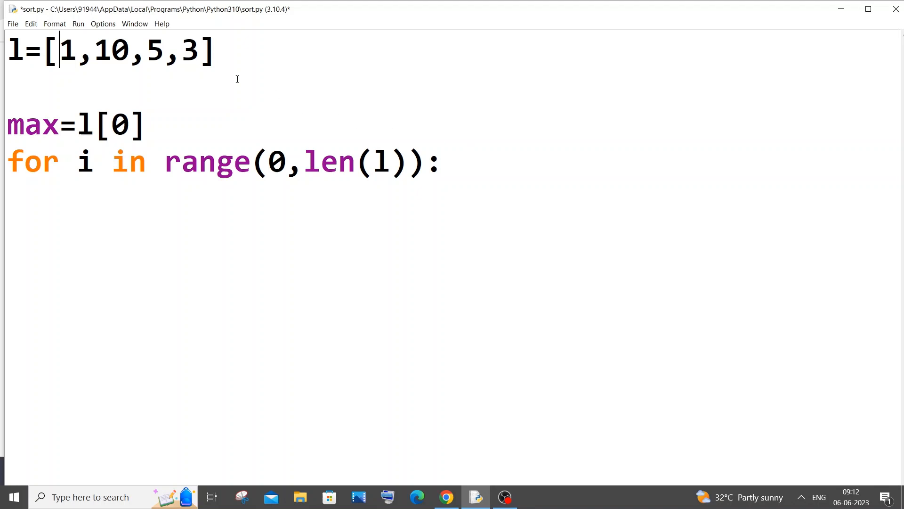
pyautogui.moveTo(193, 80)
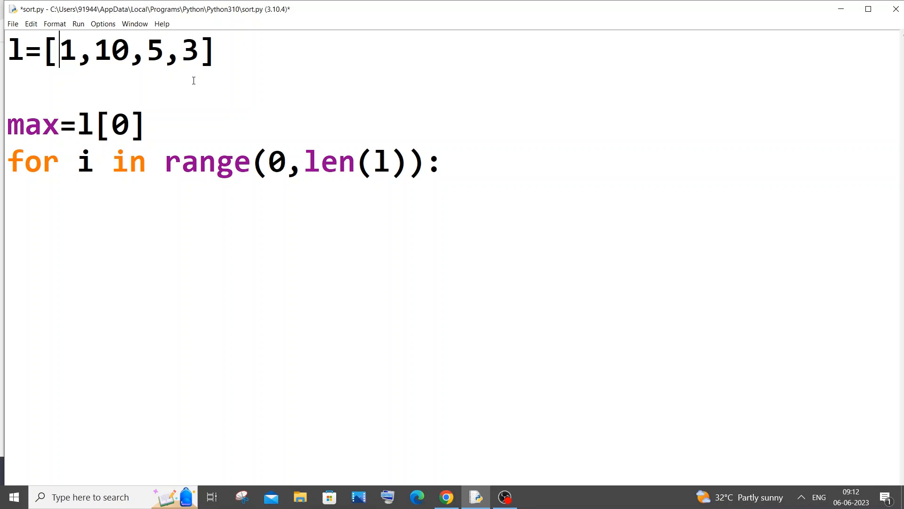
pyautogui.moveTo(352, 160)
pyautogui.write('if')
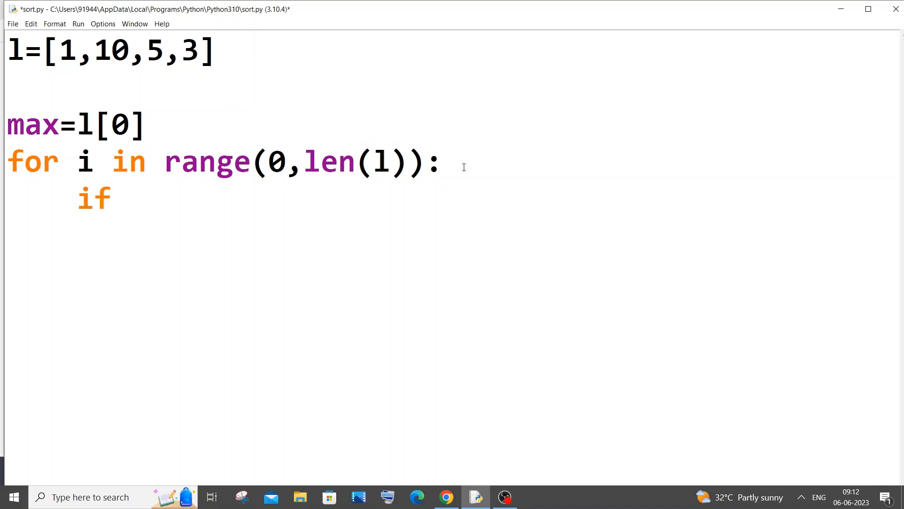
# - Complete the if condition (l[i]>max): with the body max=l[i]
pyautogui.write('(l[i')
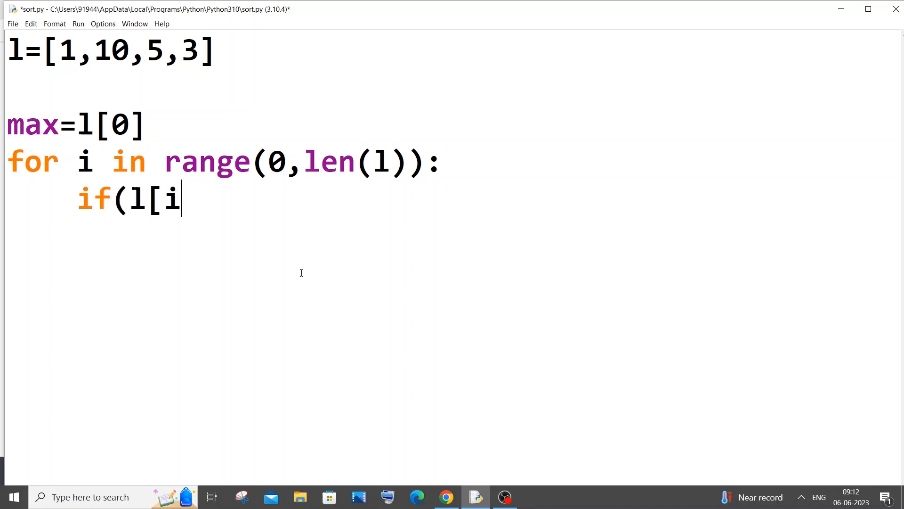
pyautogui.write(']>ma')
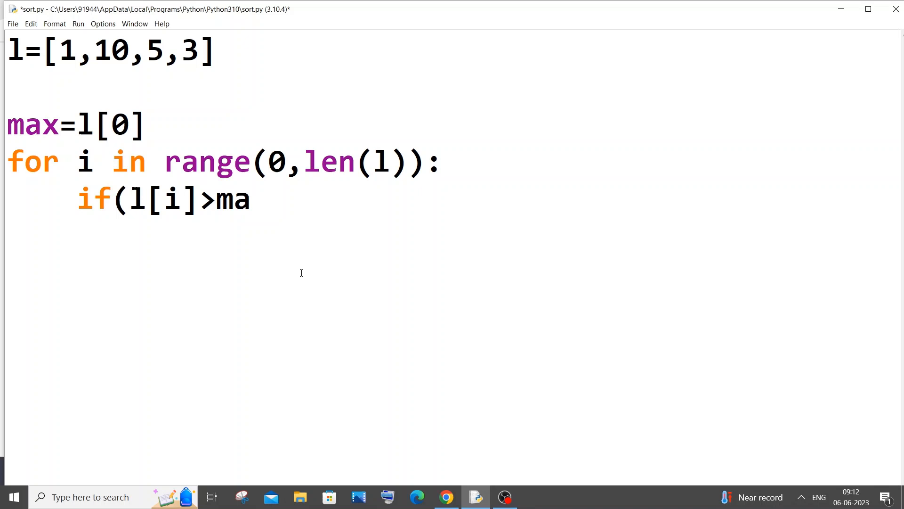
pyautogui.write('x):')
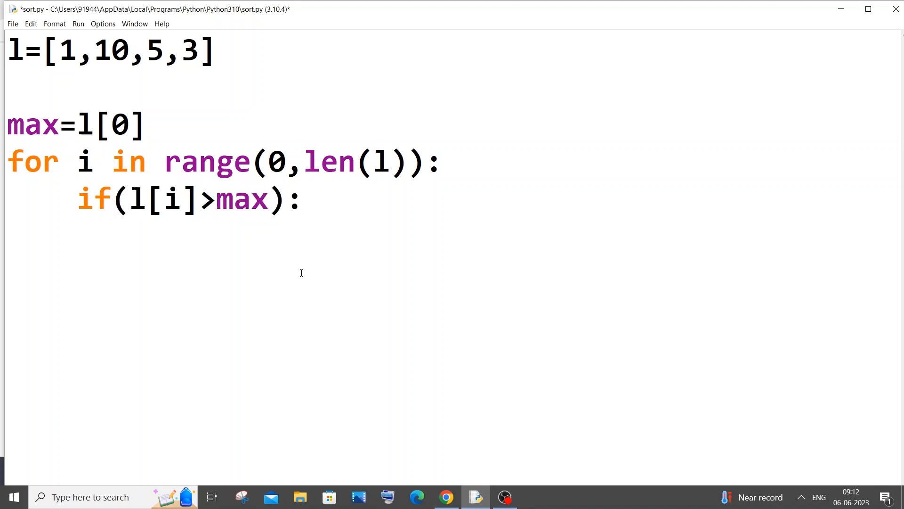
pyautogui.write('max')
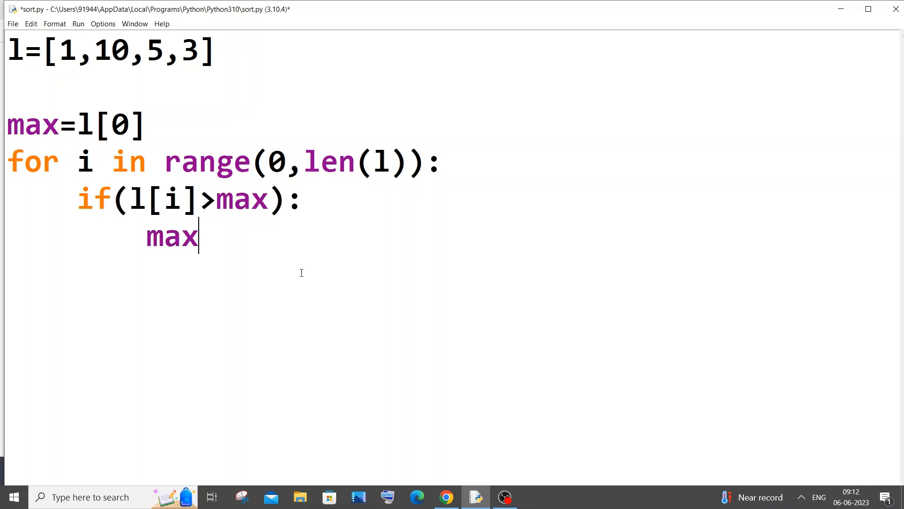
pyautogui.write('=l[i')
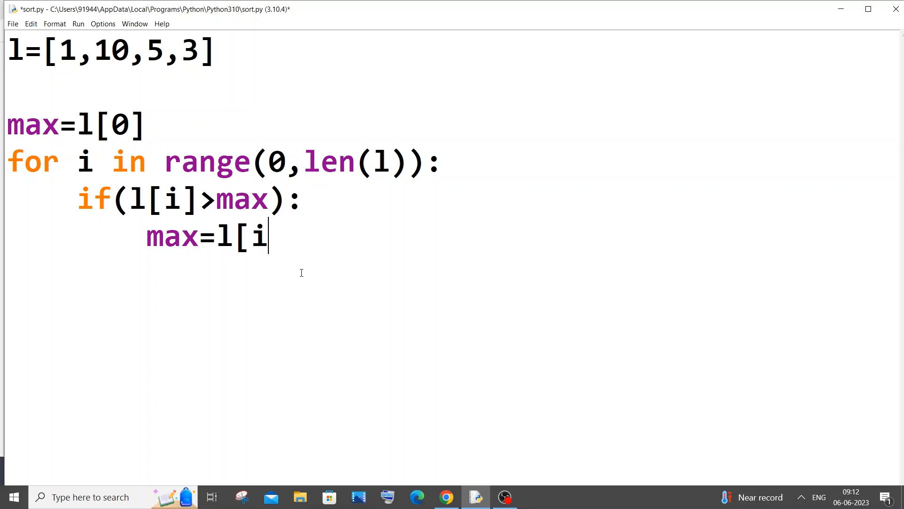
pyautogui.write(']')
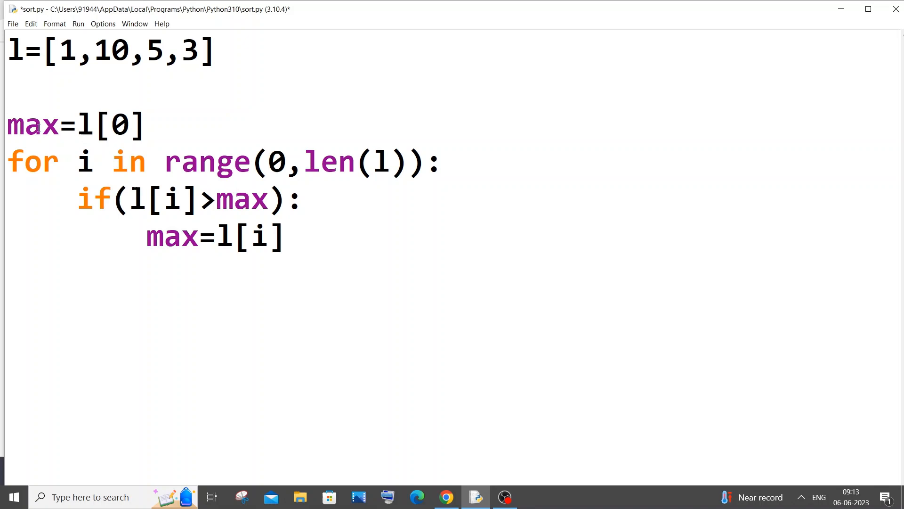
# - Add print(max) after the loop body
pyautogui.click(287, 237)
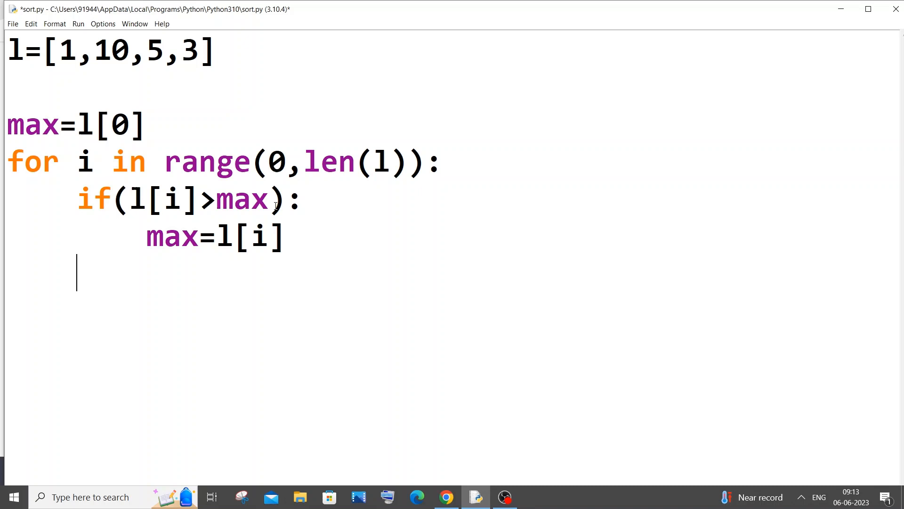
pyautogui.write('print')
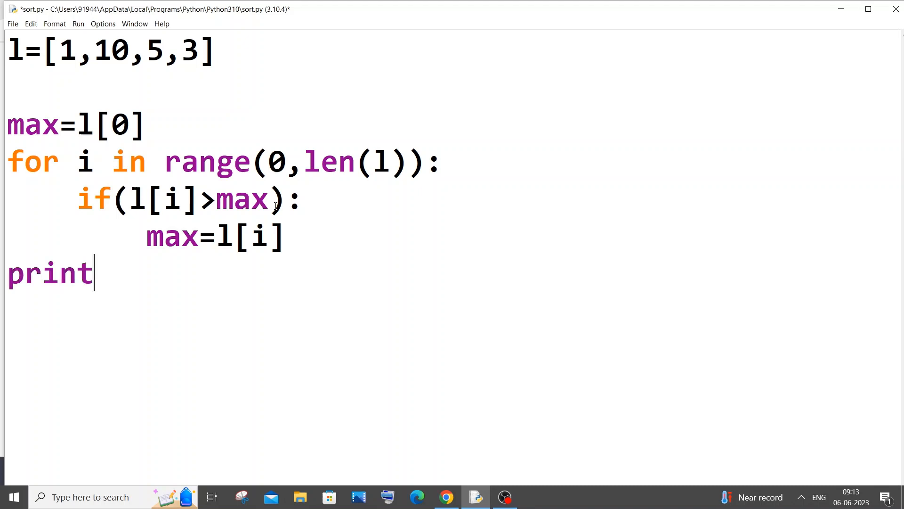
pyautogui.write('(')
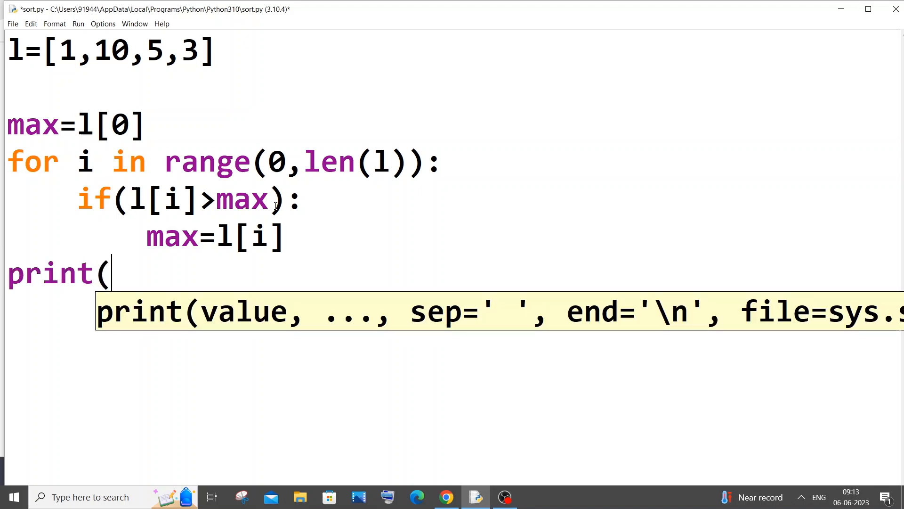
pyautogui.write('max)')
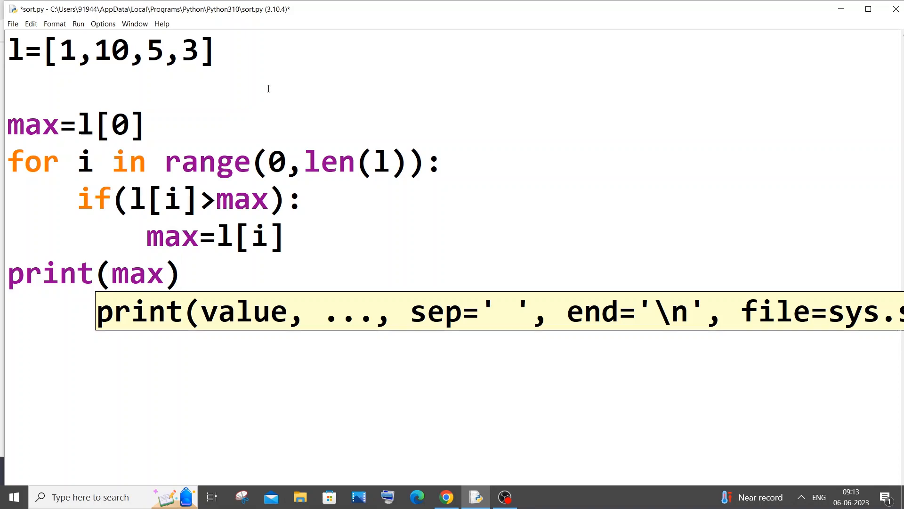
pyautogui.click(78, 24)
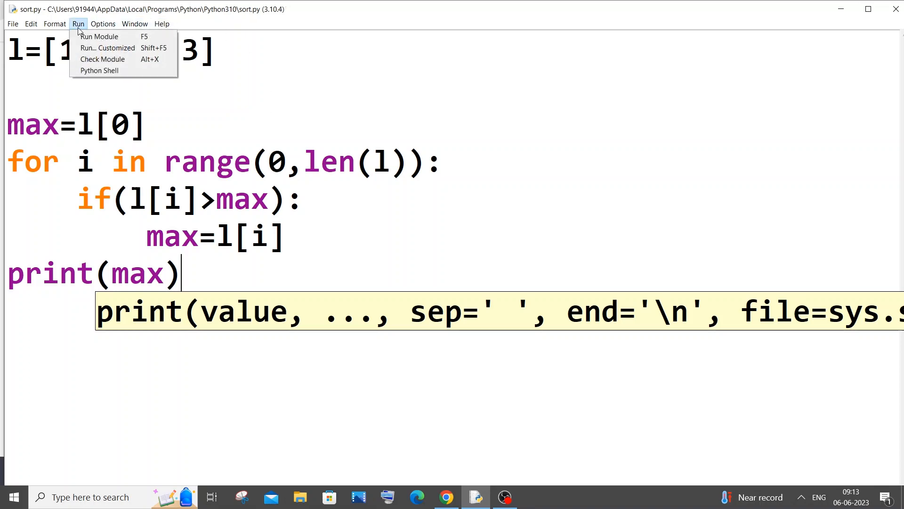
# - Run the module, then rerun it with the list extended to [1,10,5,3,100]
pyautogui.click(99, 36)
pyautogui.write(',100')
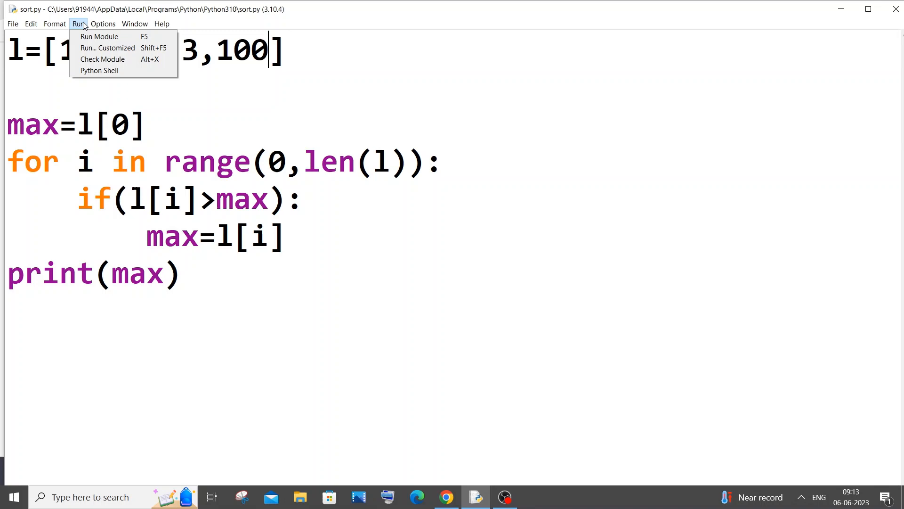
pyautogui.click(100, 37)
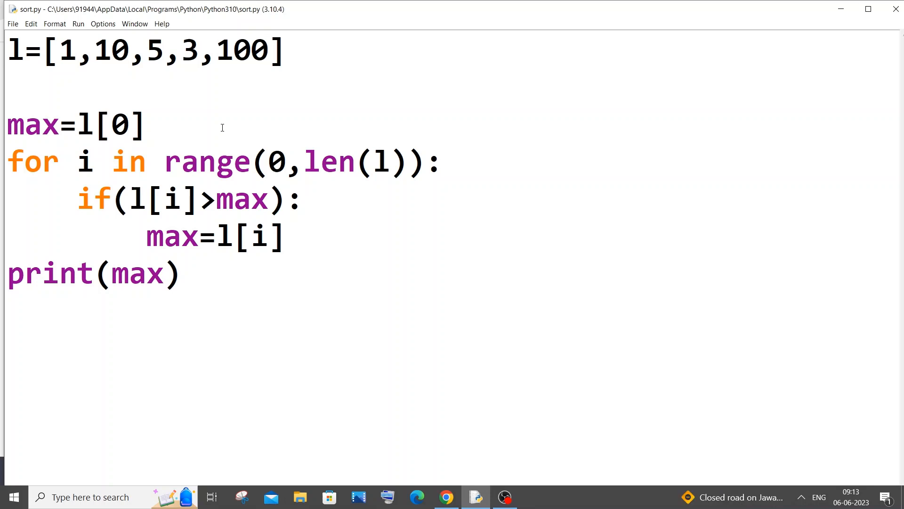
# - Add a #1 comment after max=l[0] and start #max on the max=l[i] line
pyautogui.write('#')
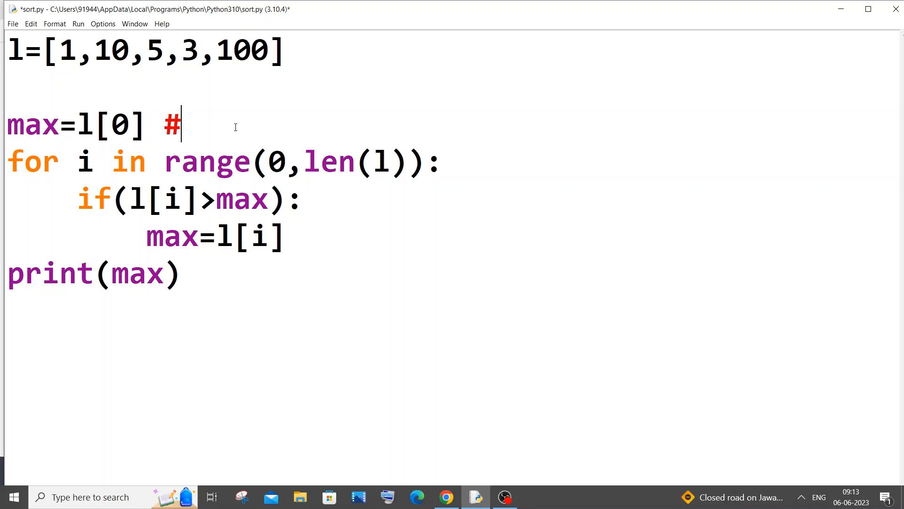
pyautogui.write('1')
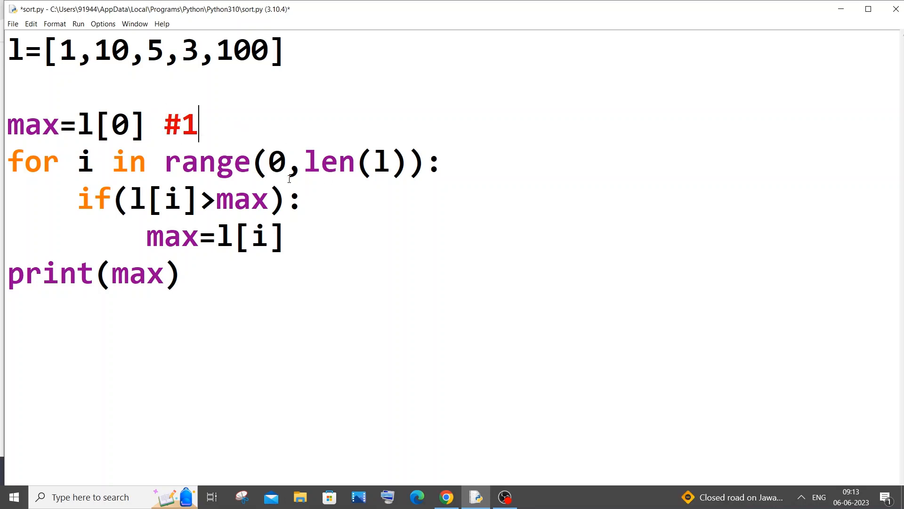
pyautogui.write('#ma')
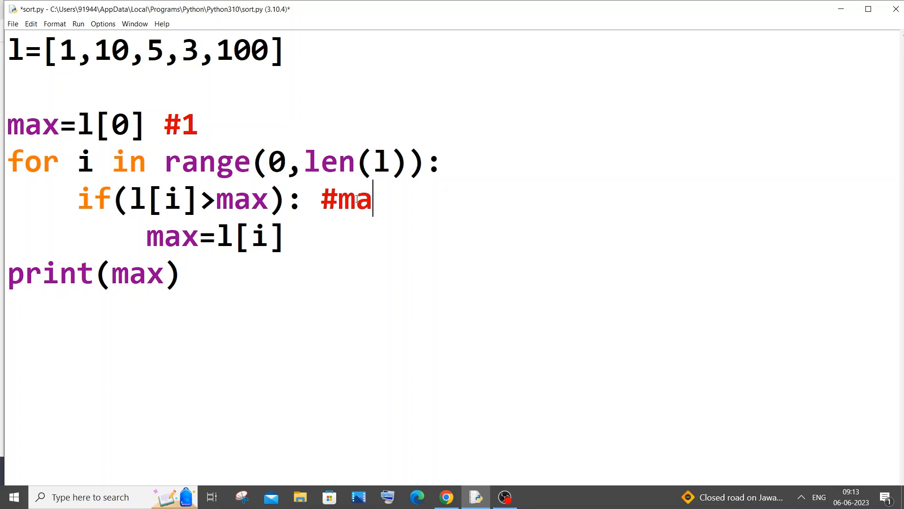
pyautogui.write('x=')
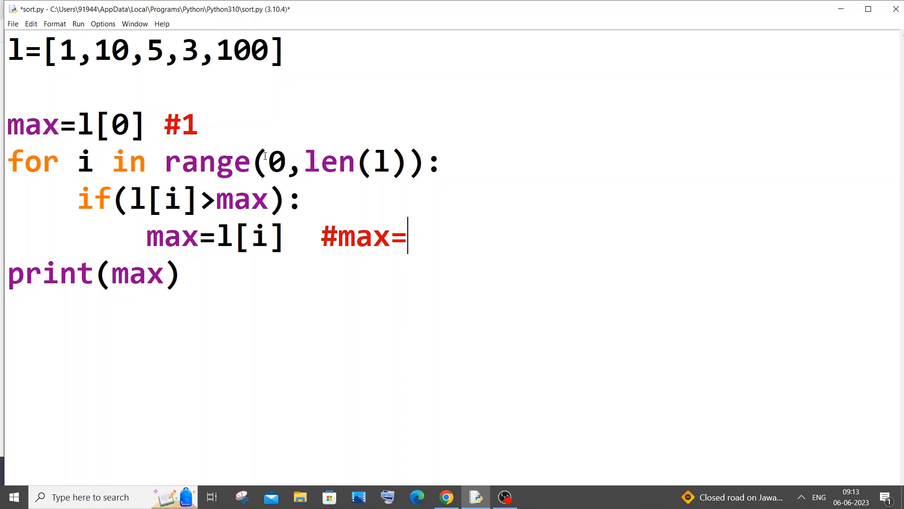
pyautogui.moveTo(138, 198)
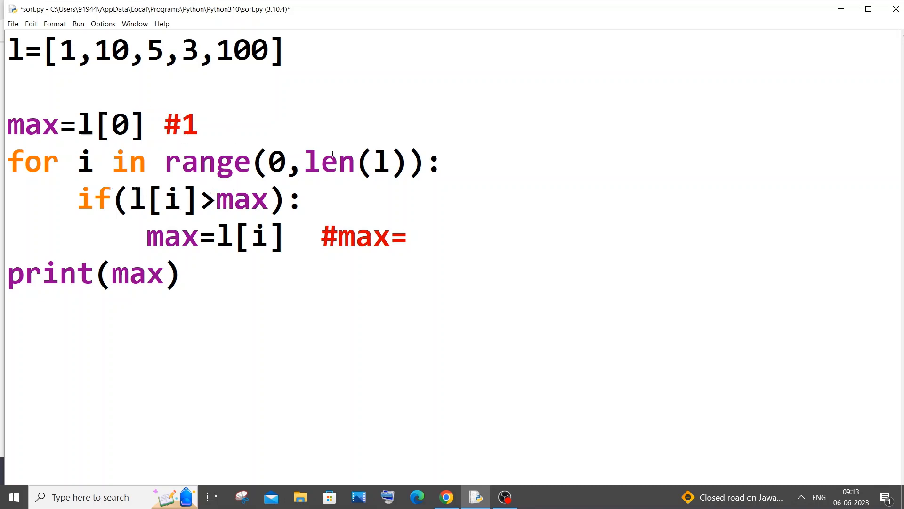
# - Write comparison trace comments on the if line, ending with '5> 10'
pyautogui.click(320, 199)
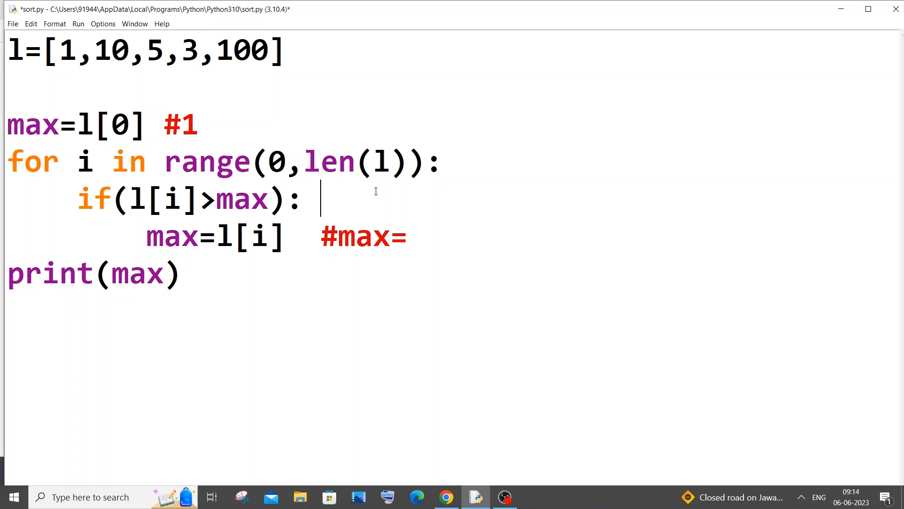
pyautogui.write('#')
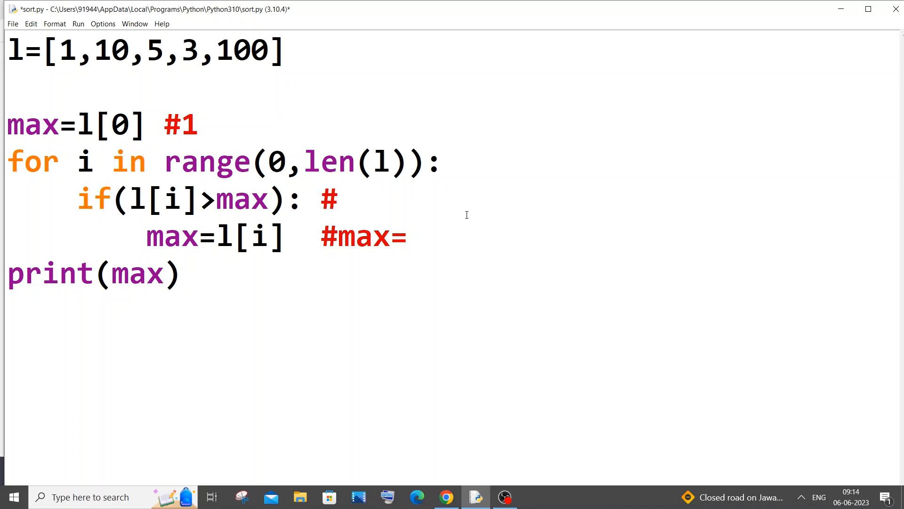
pyautogui.write('10')
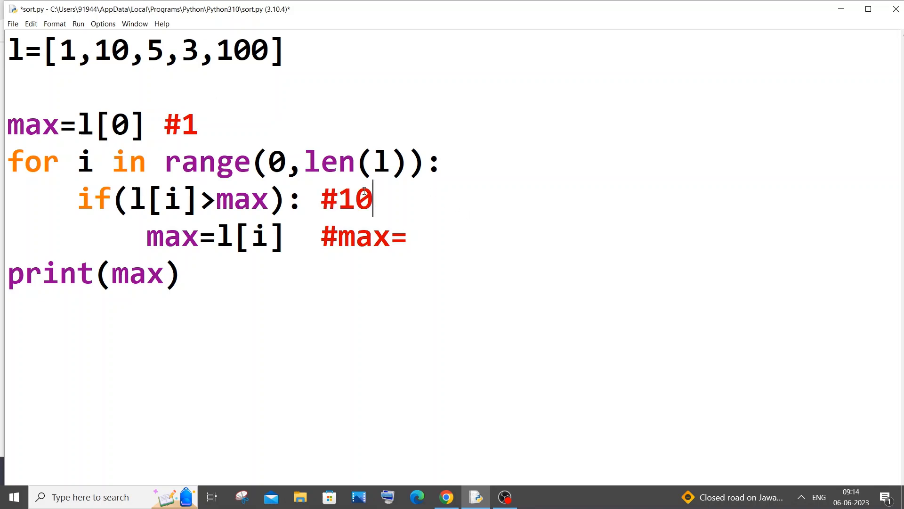
pyautogui.write('>')
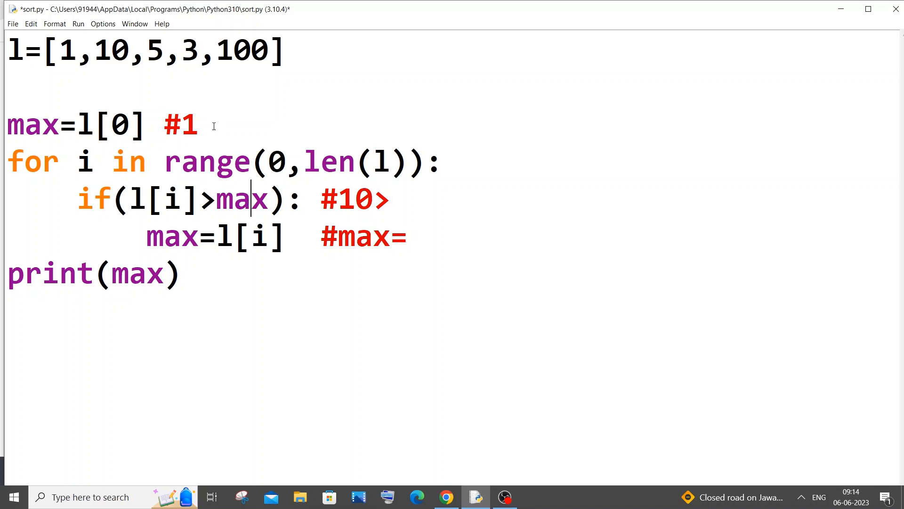
pyautogui.moveTo(326, 167)
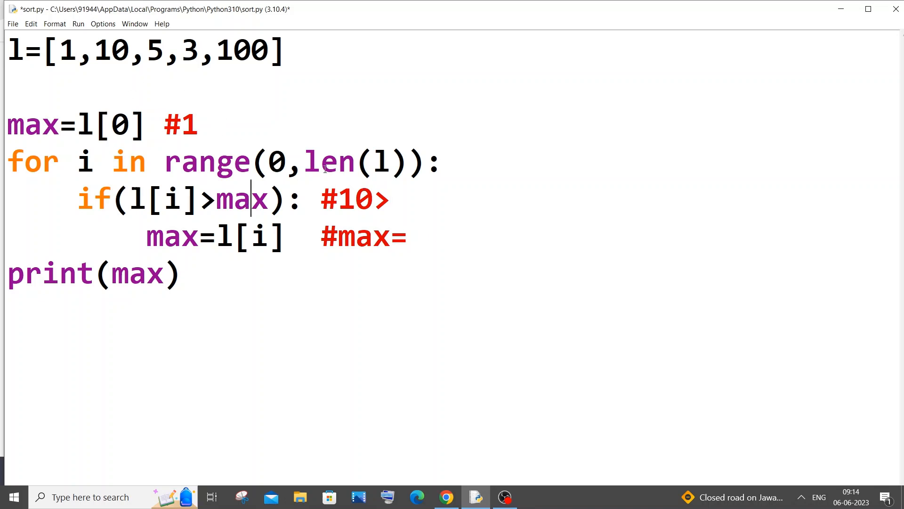
pyautogui.write('1')
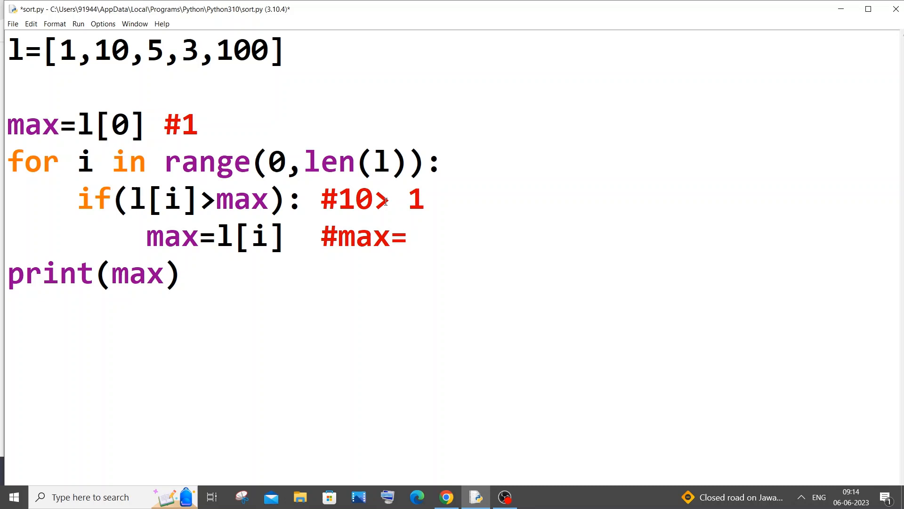
pyautogui.moveTo(224, 239)
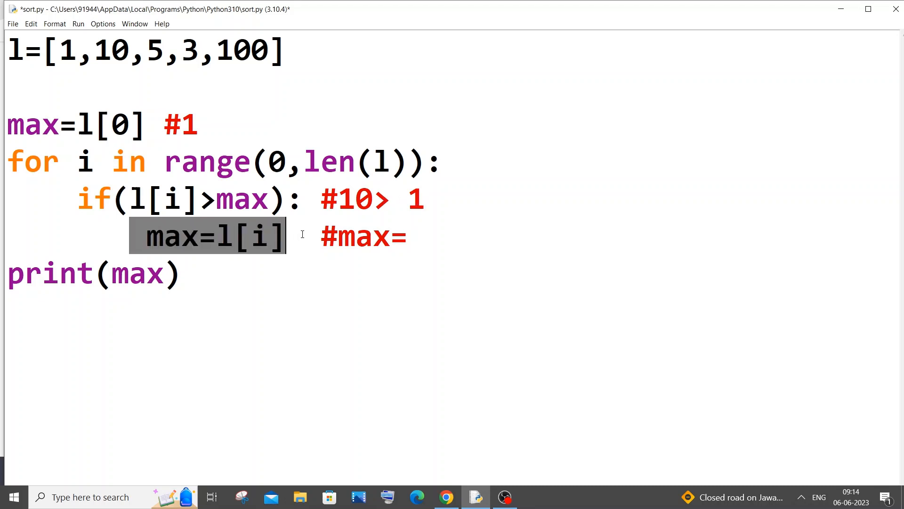
pyautogui.write('10')
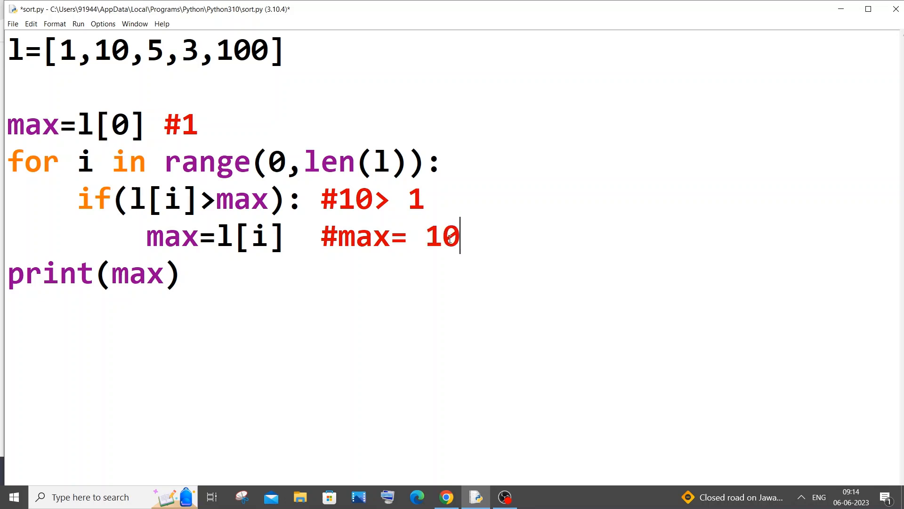
pyautogui.moveTo(360, 190)
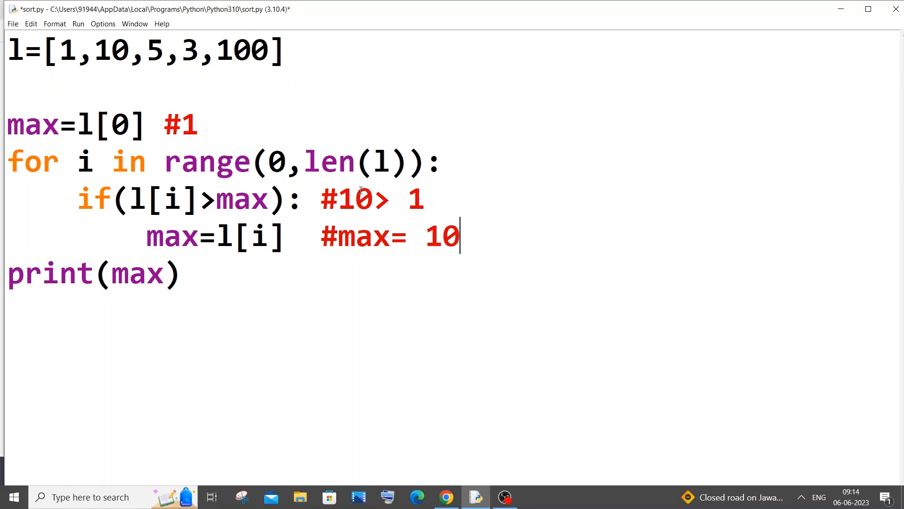
pyautogui.moveTo(362, 136)
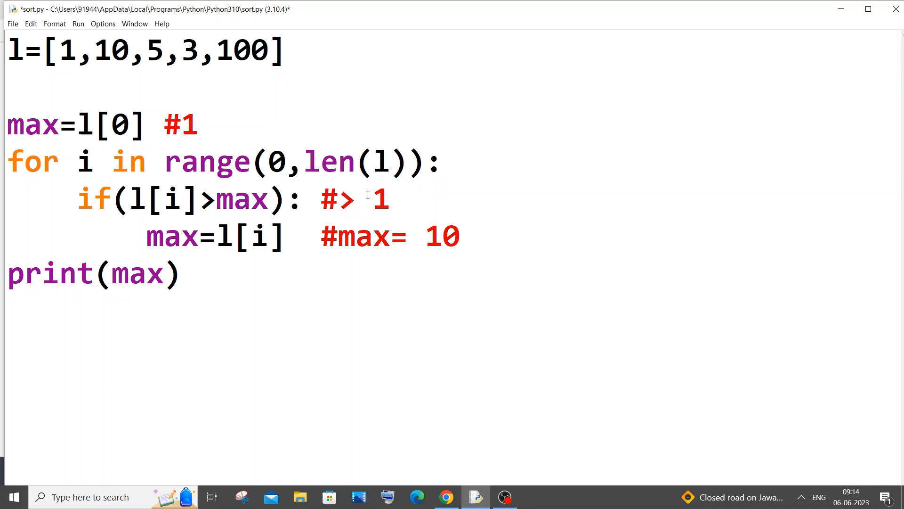
pyautogui.write('5> 10')
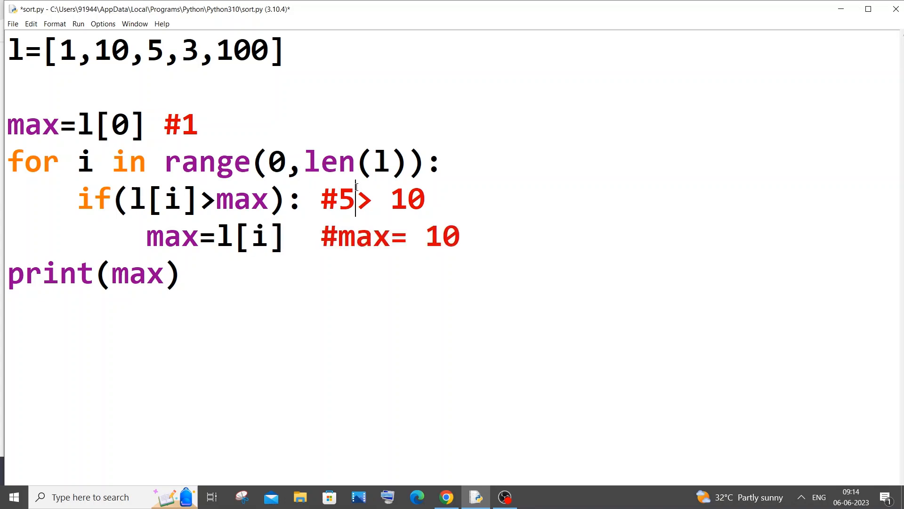
# - Update the trace values to 100> 10 and max= 100, then select the loop code
pyautogui.press('Backspace')
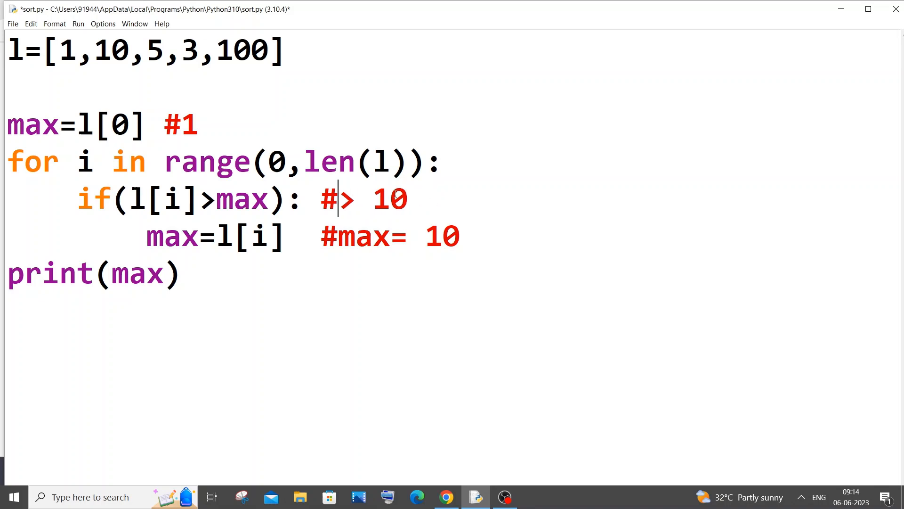
pyautogui.write('100')
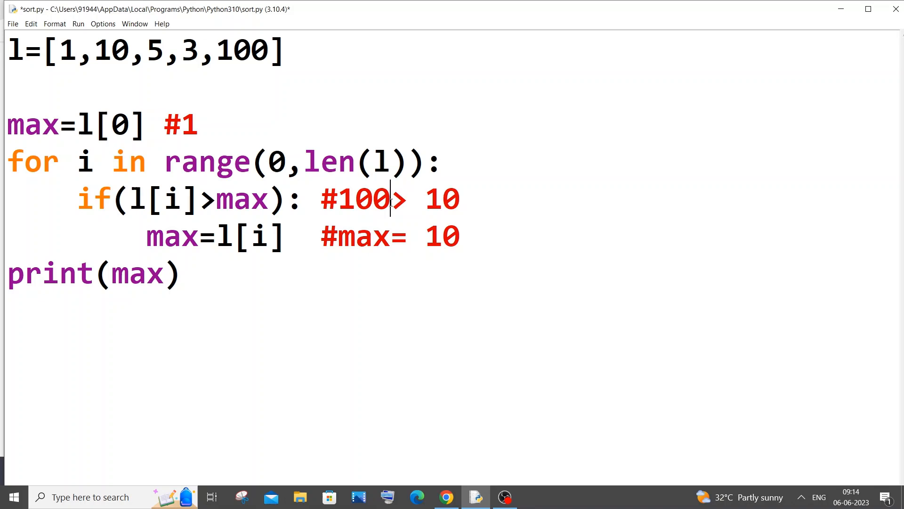
pyautogui.write('0')
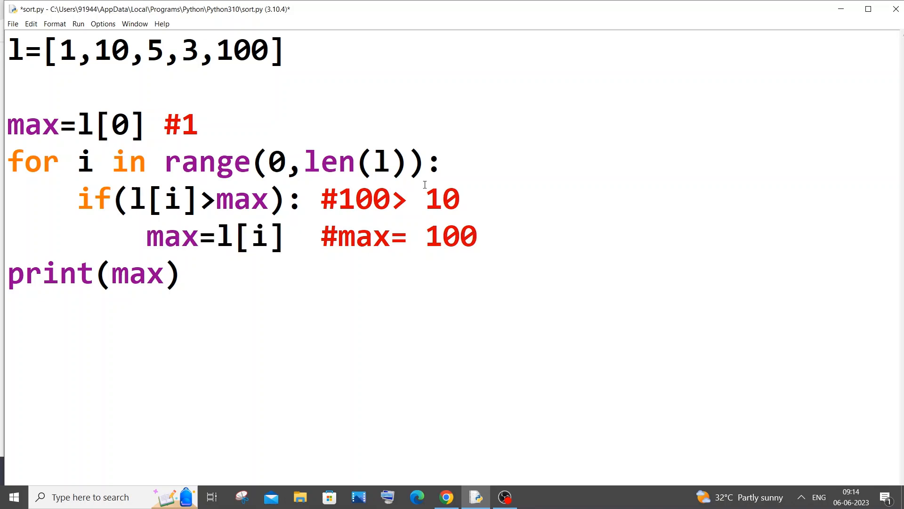
pyautogui.moveTo(360, 157)
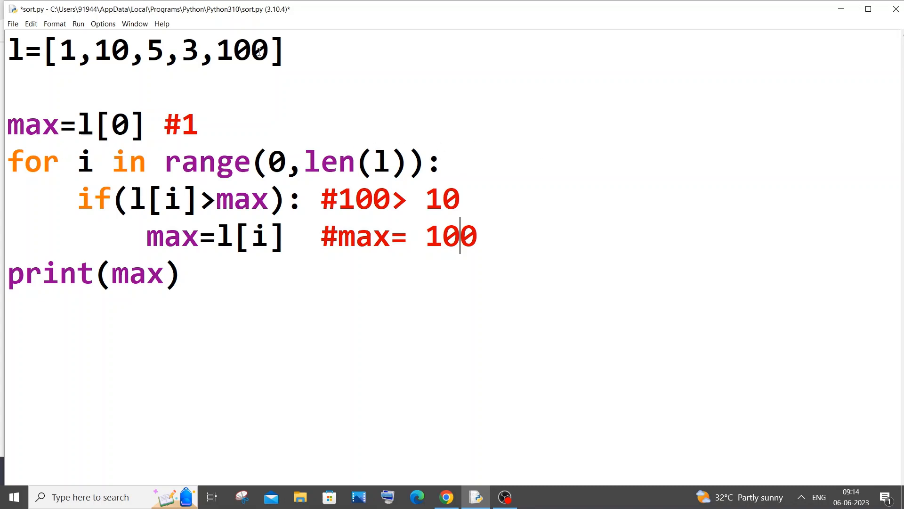
pyautogui.moveTo(280, 128)
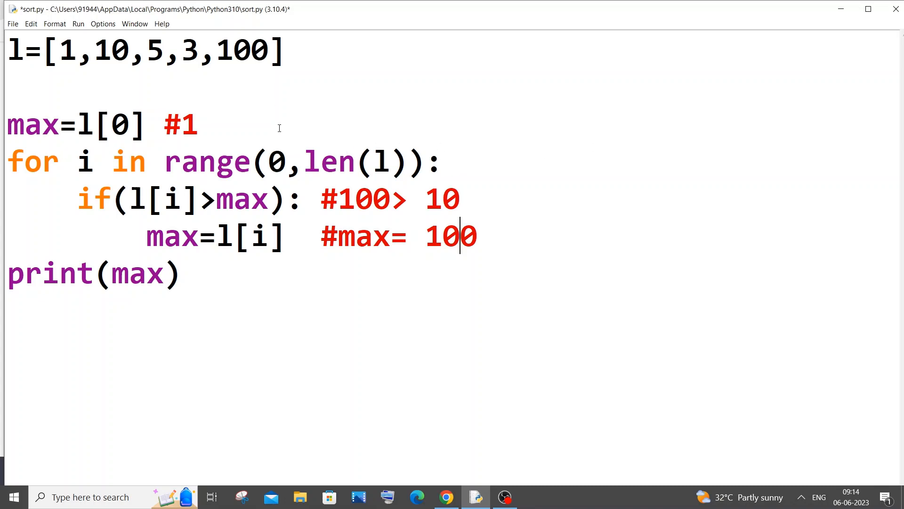
pyautogui.moveTo(211, 198)
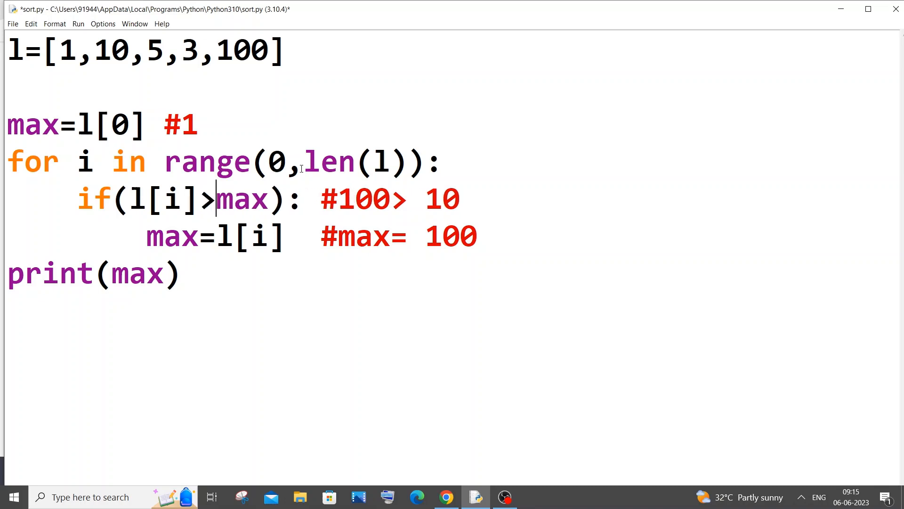
pyautogui.moveTo(291, 273)
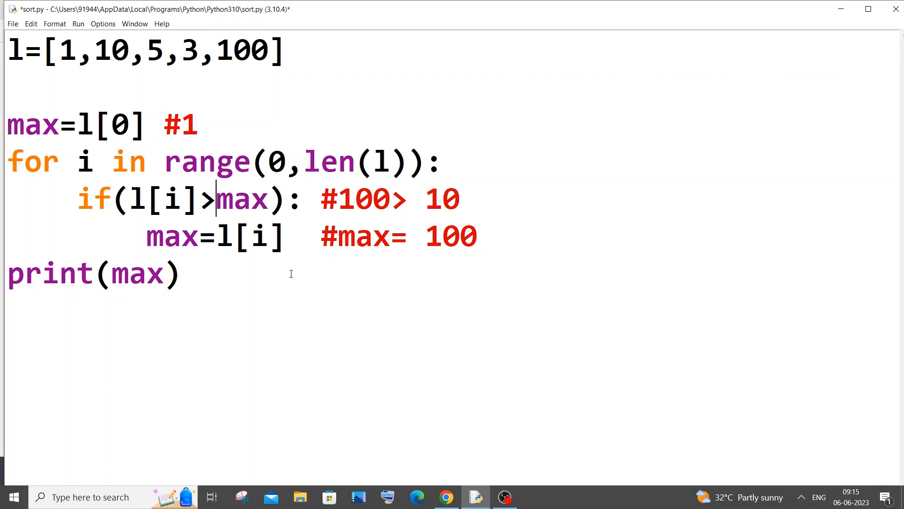
pyautogui.moveTo(276, 285)
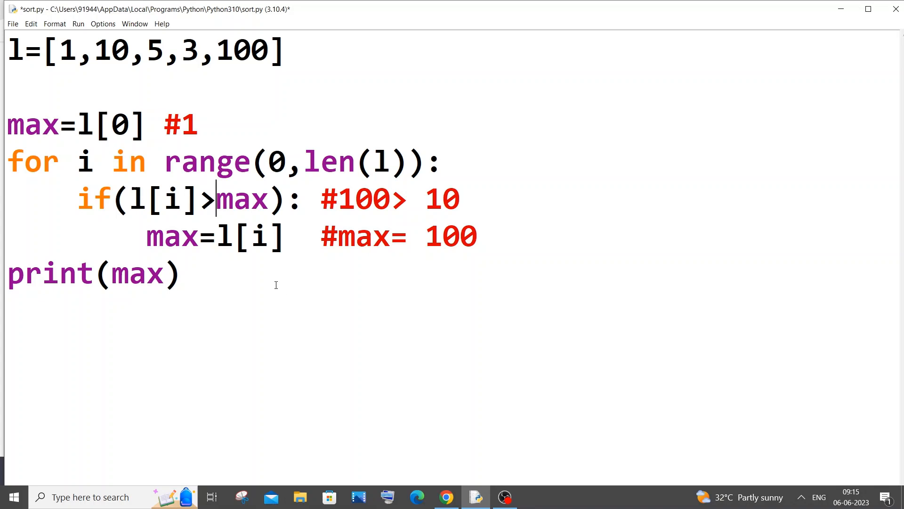
pyautogui.moveTo(276, 266)
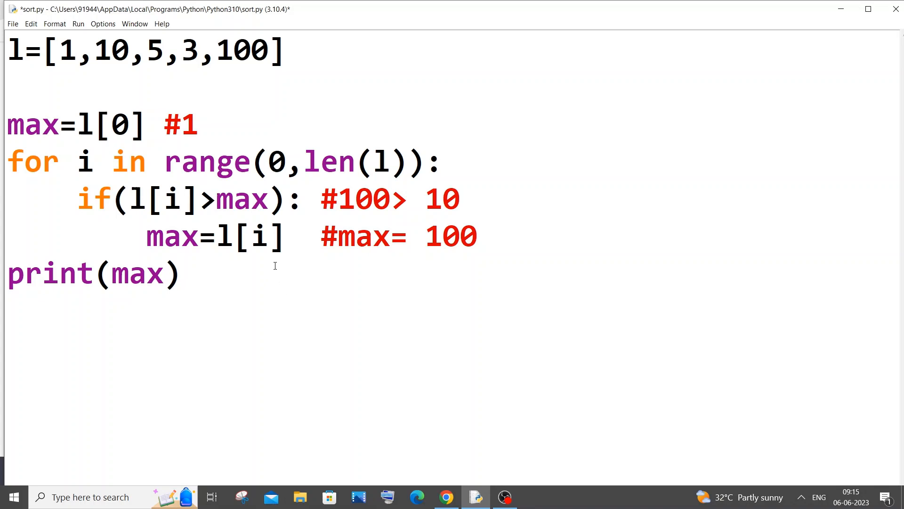
pyautogui.moveTo(7, 126); pyautogui.dragTo(180, 283)
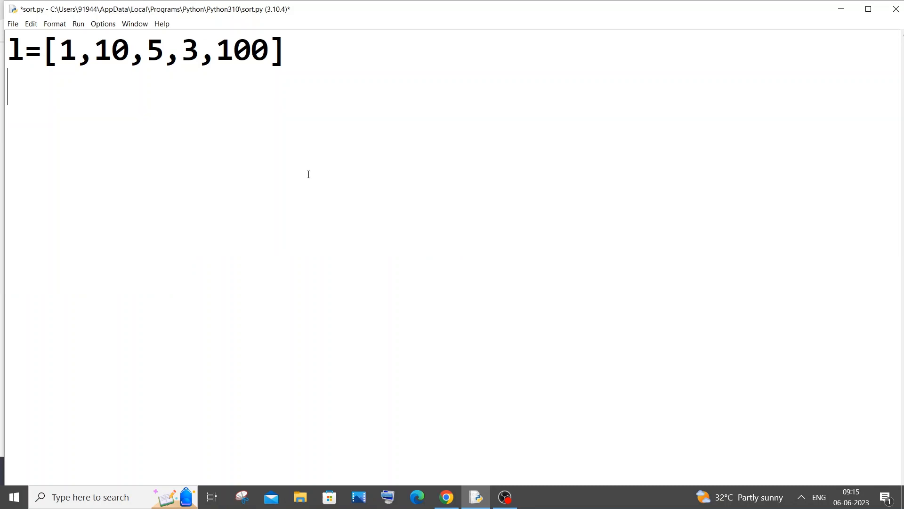
# - Replace the loop with print(max(l)) and run the module in the shell
pyautogui.write('pri')
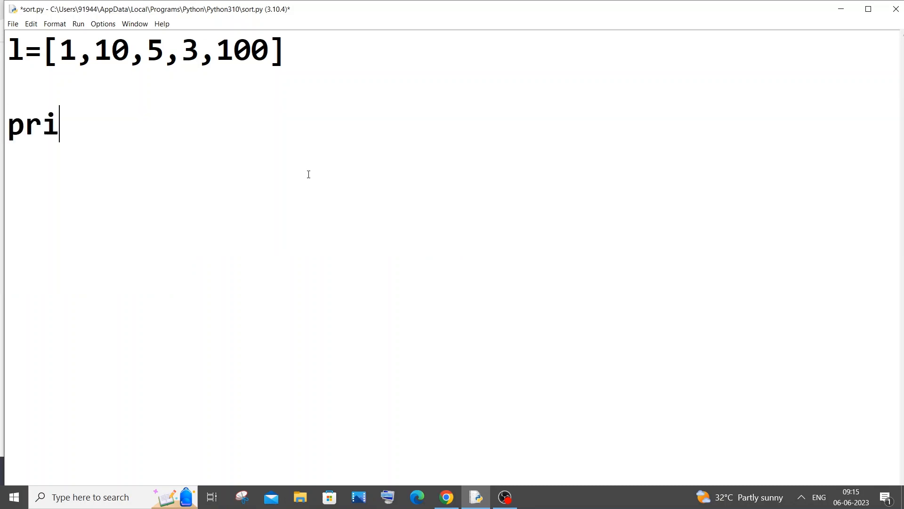
pyautogui.write('nt(ma')
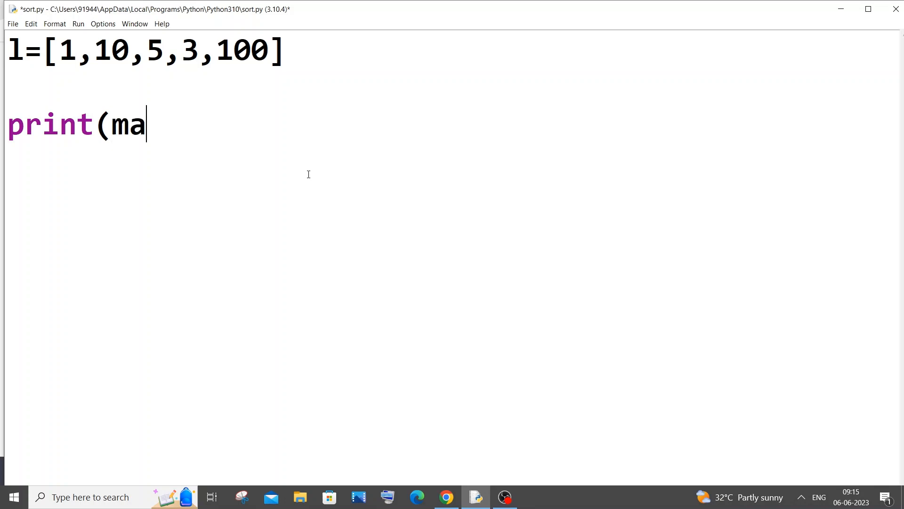
pyautogui.write('x(l')
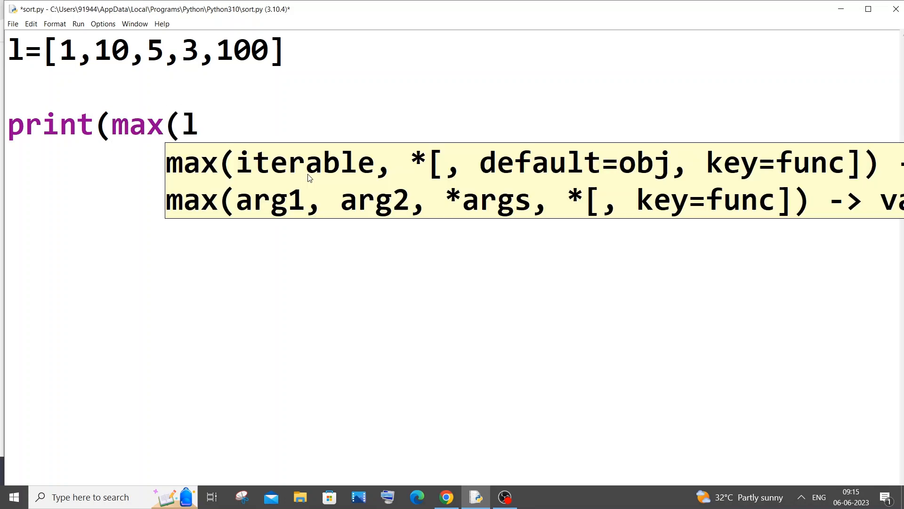
pyautogui.write('))')
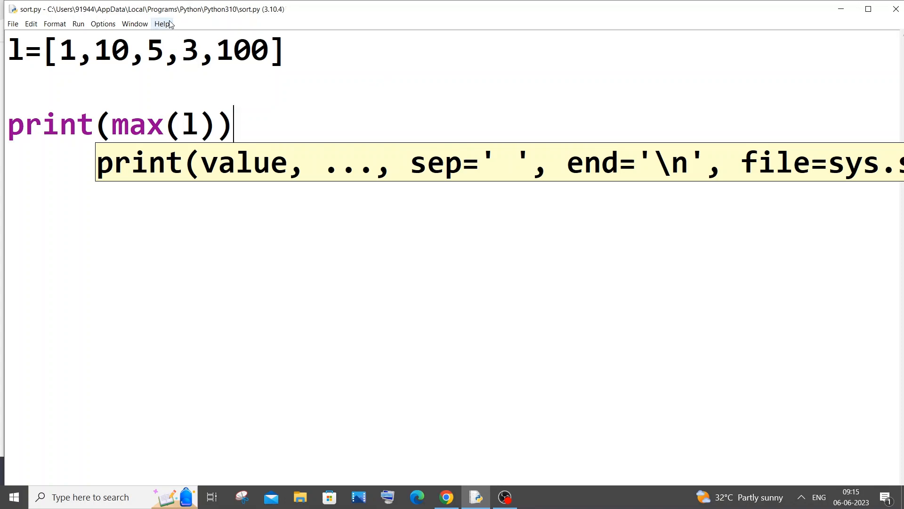
pyautogui.click(78, 23)
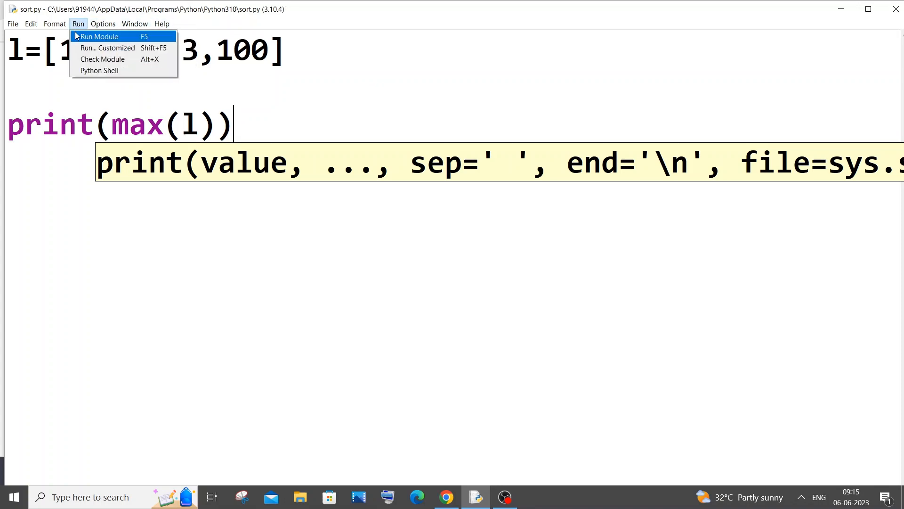
pyautogui.click(99, 36)
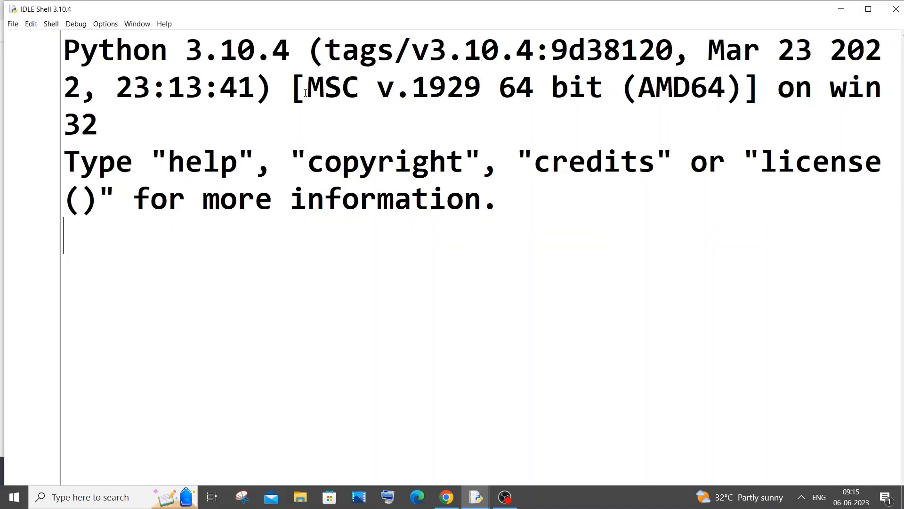
pyautogui.press('f5')
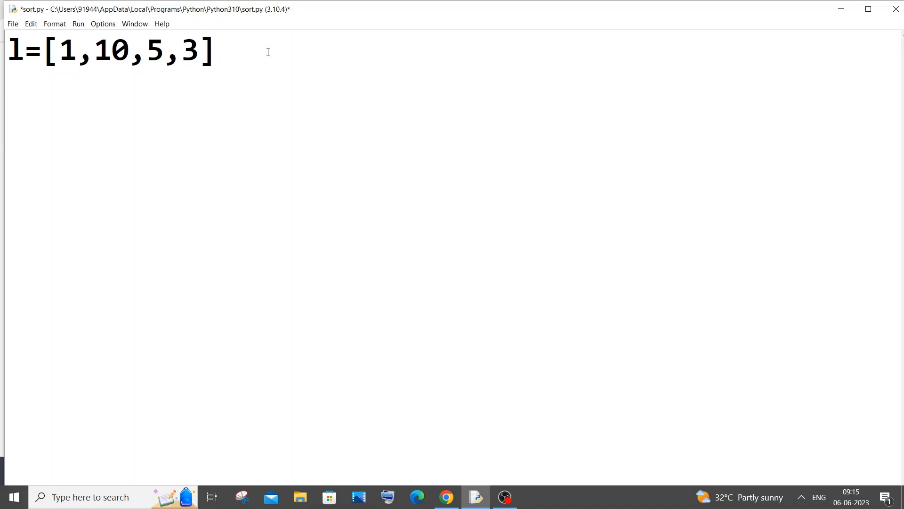
# - Save, add l.sort() and print(l), and run the module
pyautogui.press('ctrl+s')
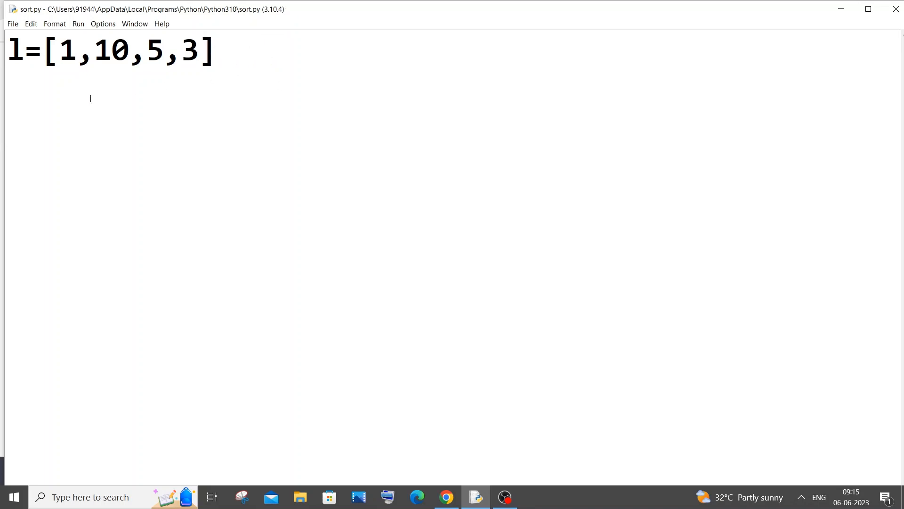
pyautogui.write('l')
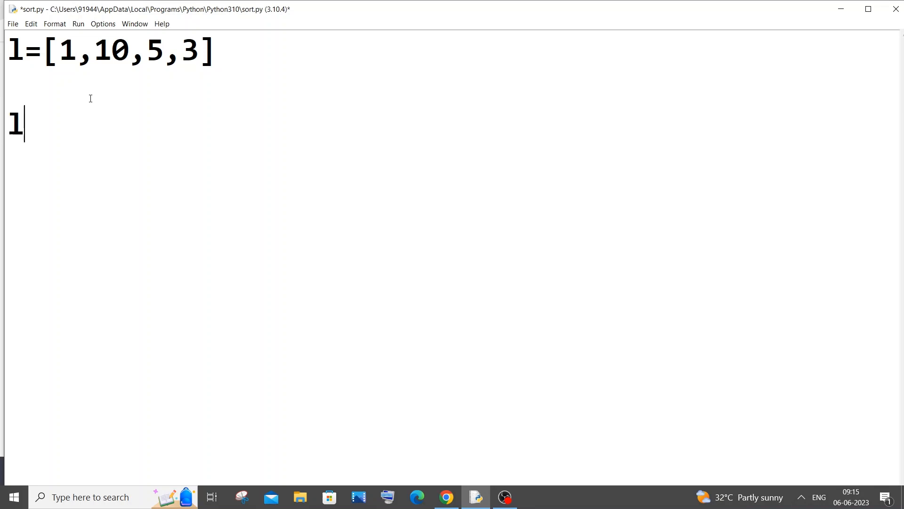
pyautogui.write('.sort')
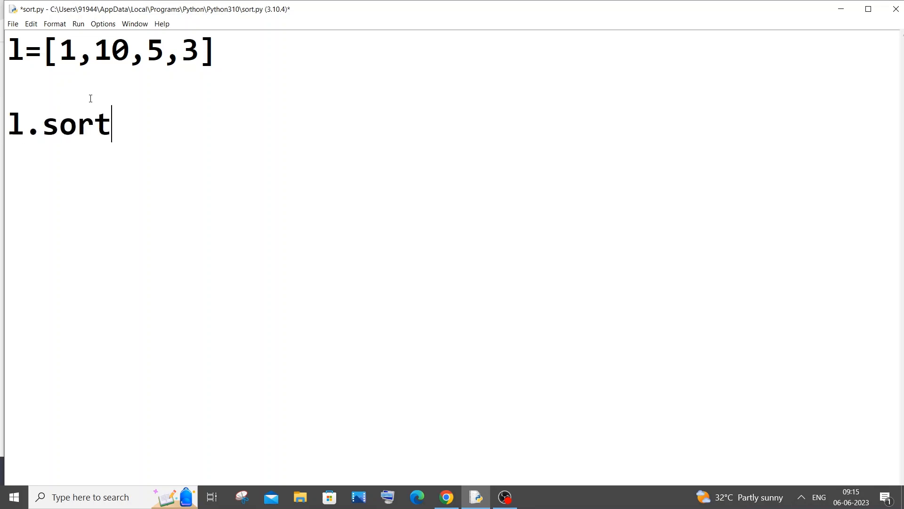
pyautogui.write('()')
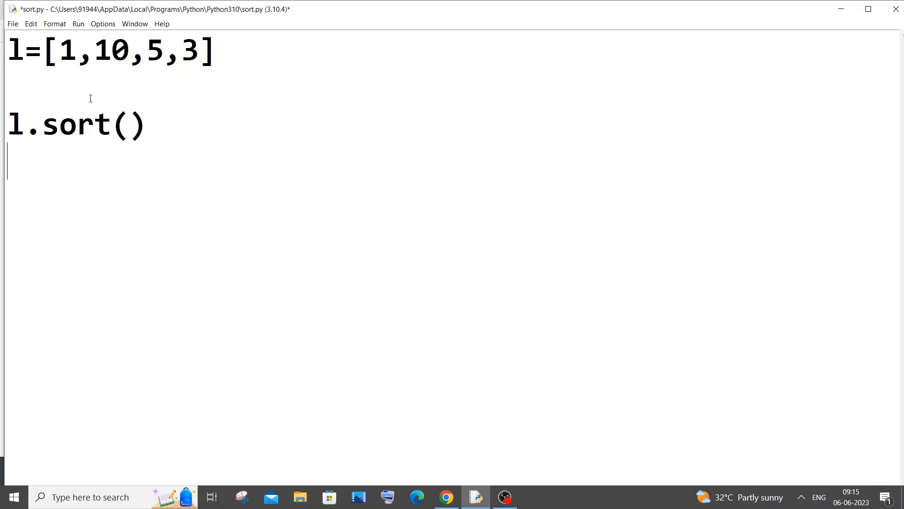
pyautogui.write('print(')
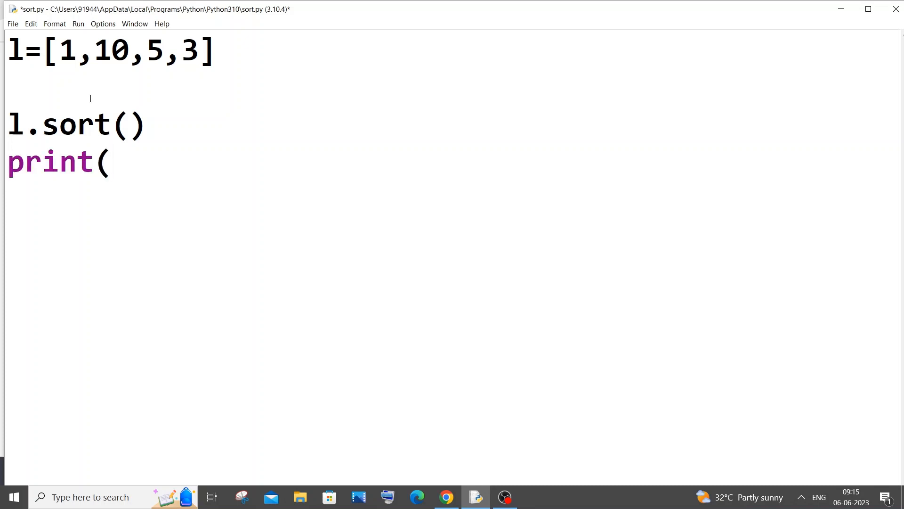
pyautogui.write('l)')
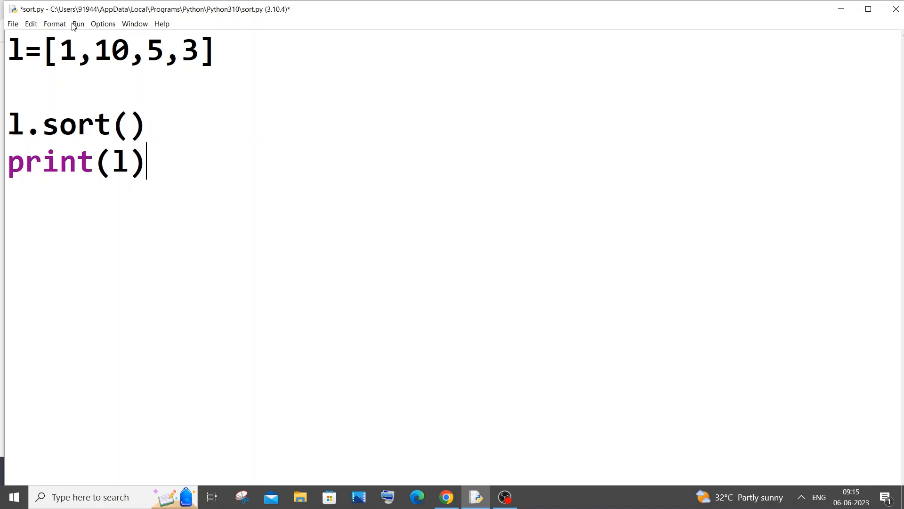
pyautogui.click(78, 24)
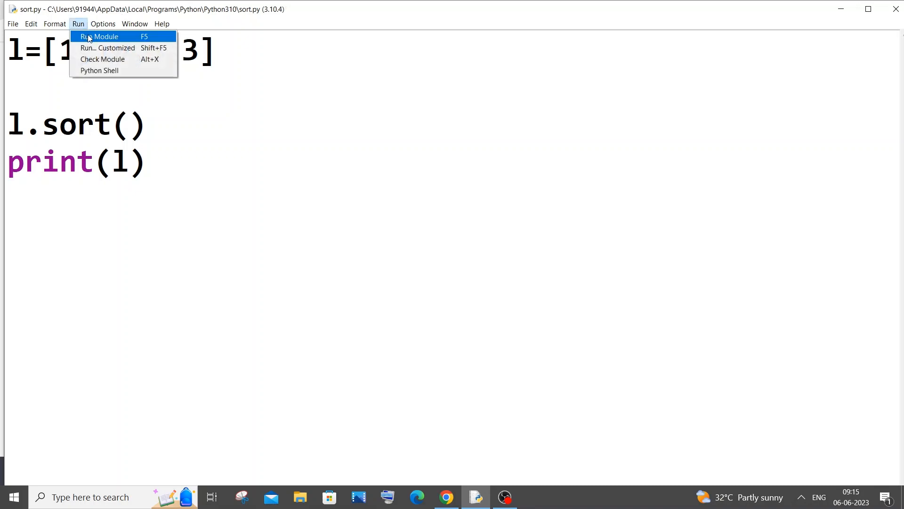
pyautogui.click(100, 36)
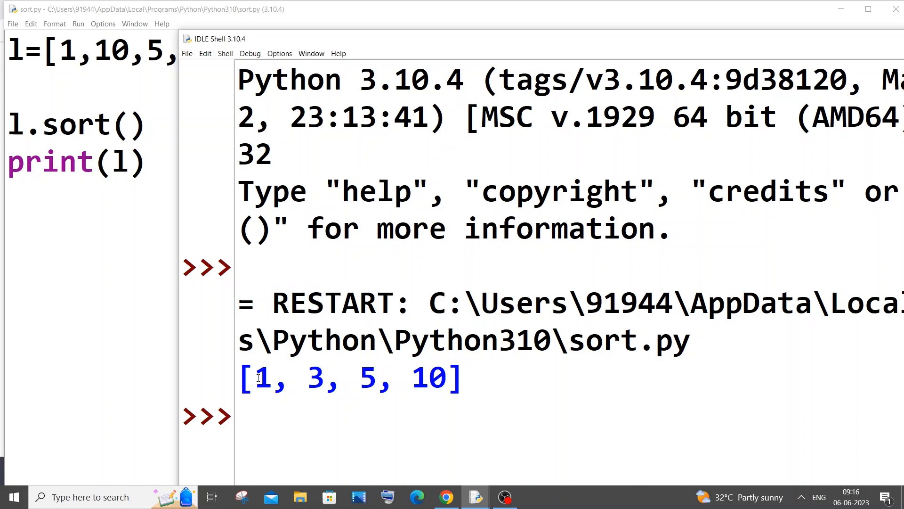
pyautogui.doubleClick(262, 378)
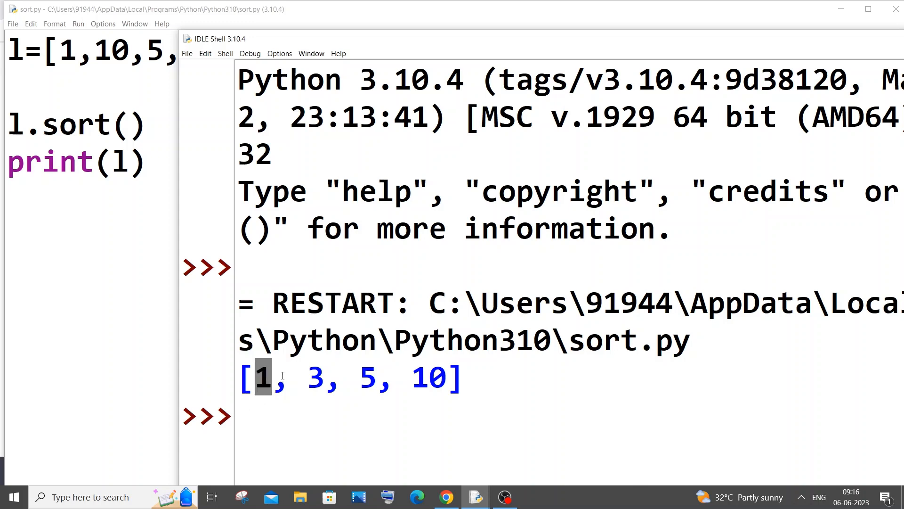
pyautogui.moveTo(377, 364)
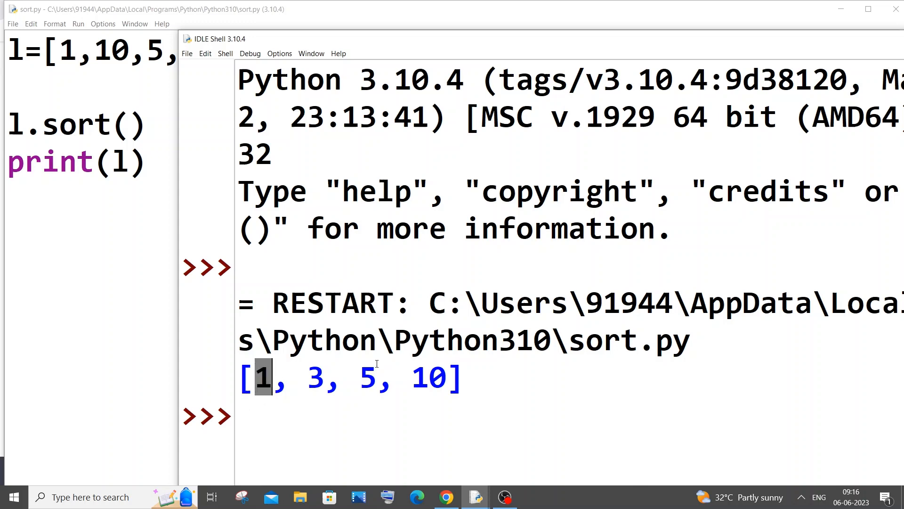
pyautogui.moveTo(420, 369)
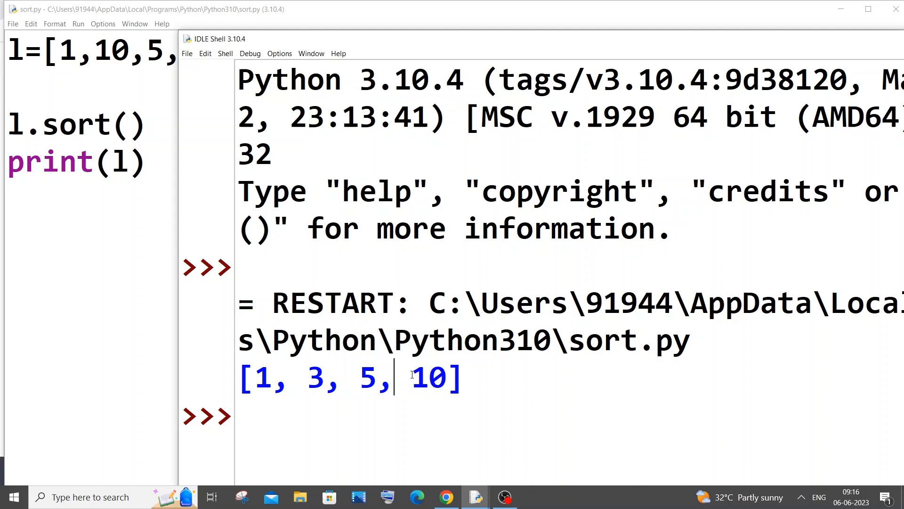
pyautogui.doubleClick(428, 378)
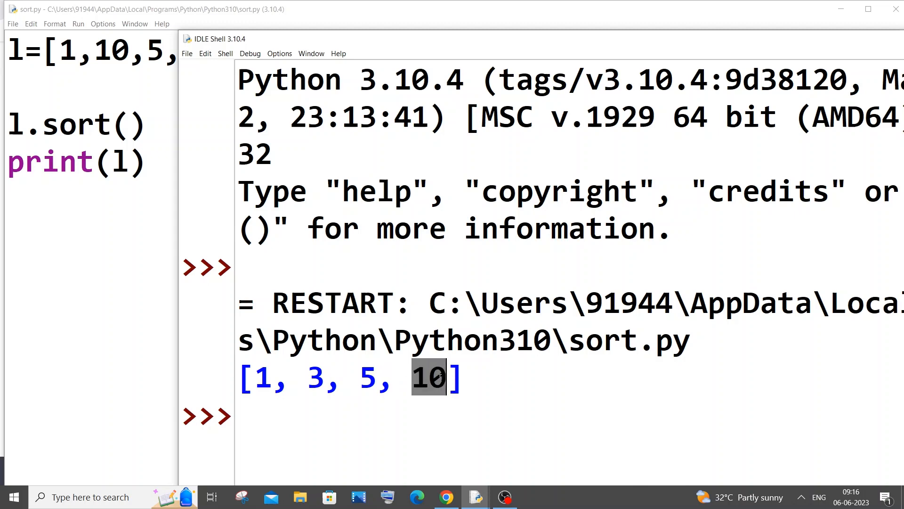
pyautogui.moveTo(219, 38); pyautogui.dragTo(124, 49)
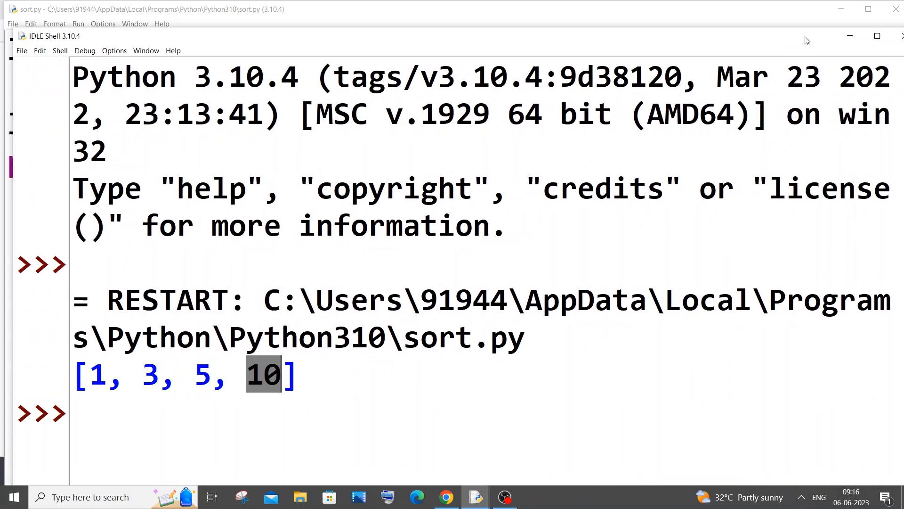
pyautogui.moveTo(283, 352)
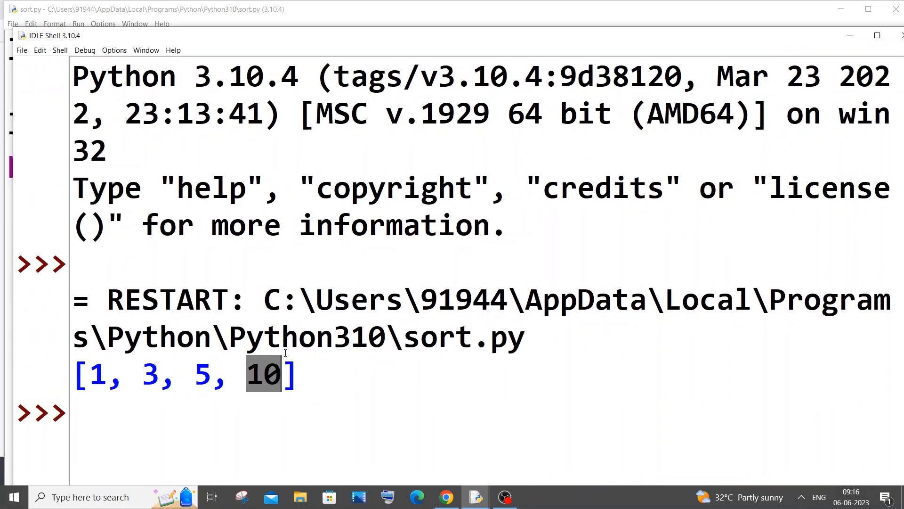
pyautogui.moveTo(52, 35); pyautogui.dragTo(473, 53)
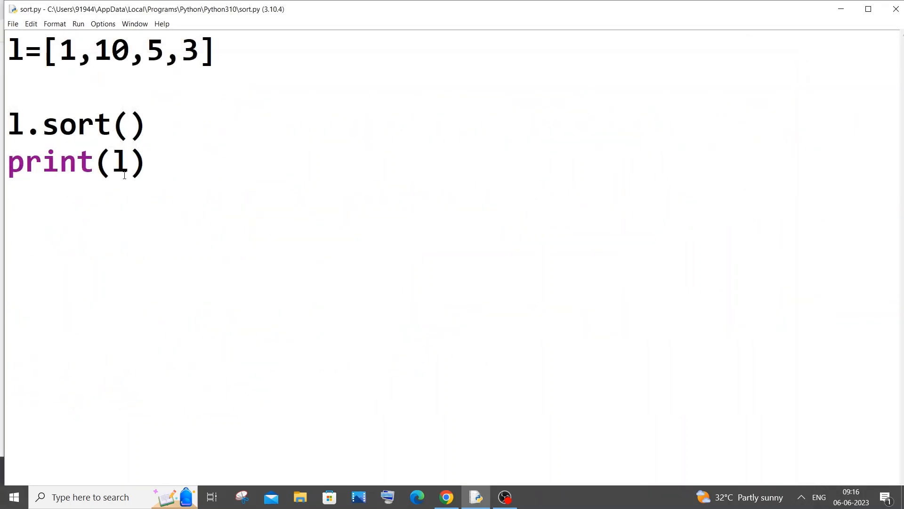
# - Change print(l) to print(l[len(l)-1]), save, and highlight the list value 3
pyautogui.write('[')
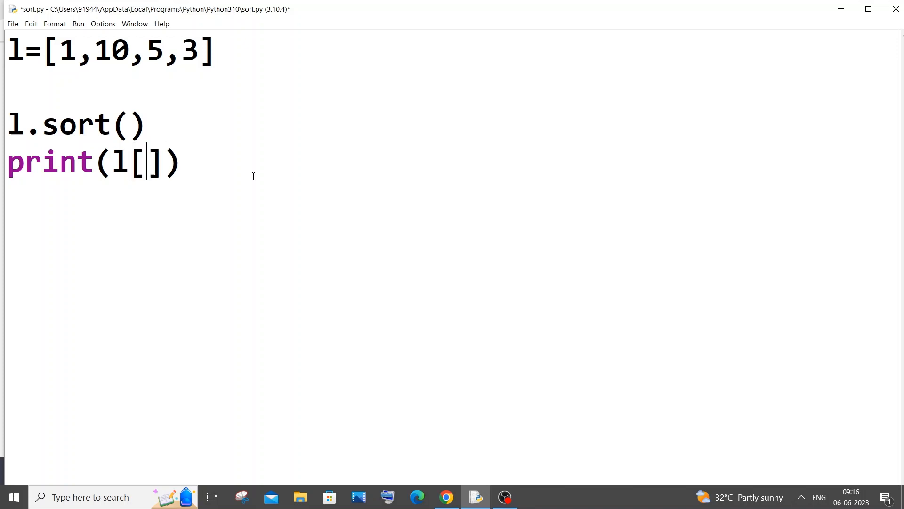
pyautogui.write('len(')
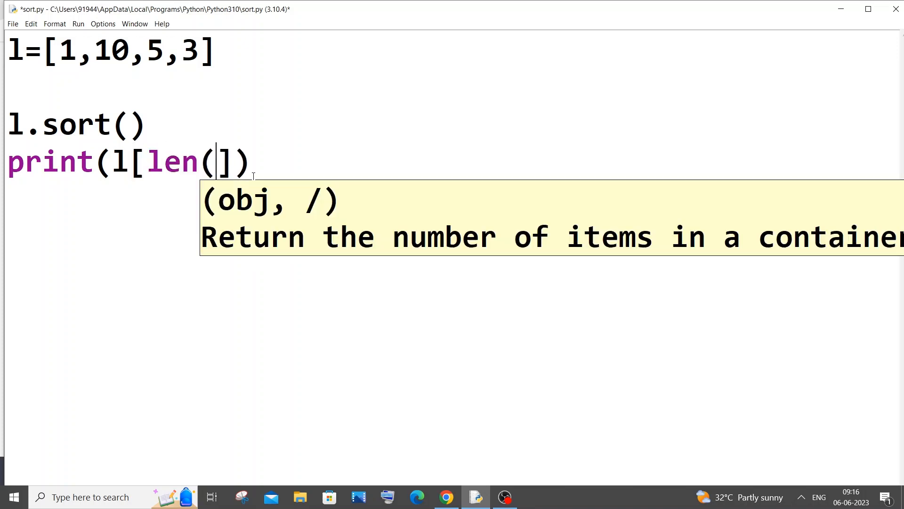
pyautogui.write('l)-1')
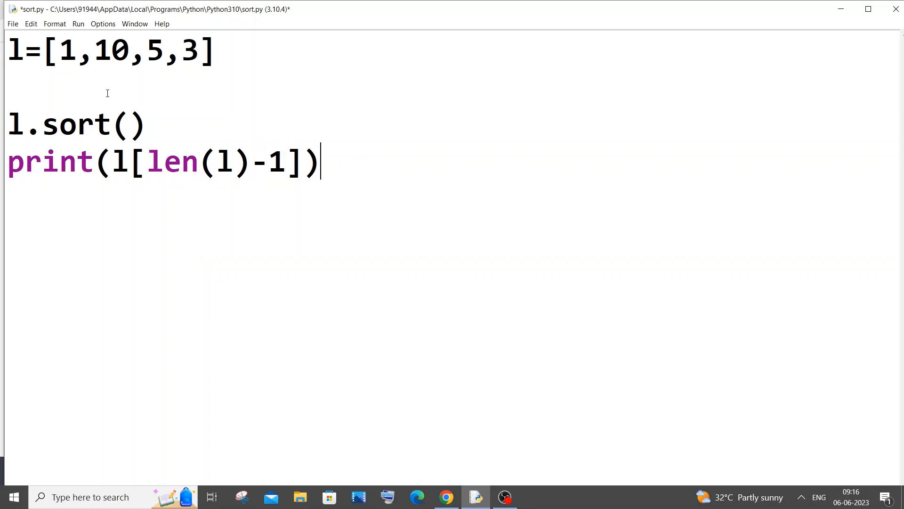
pyautogui.press('ctrl+s')
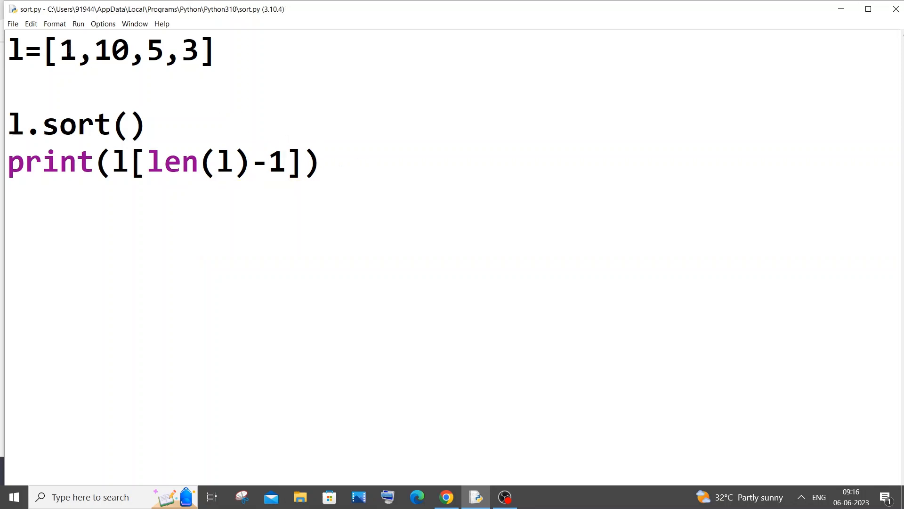
pyautogui.doubleClick(67, 51)
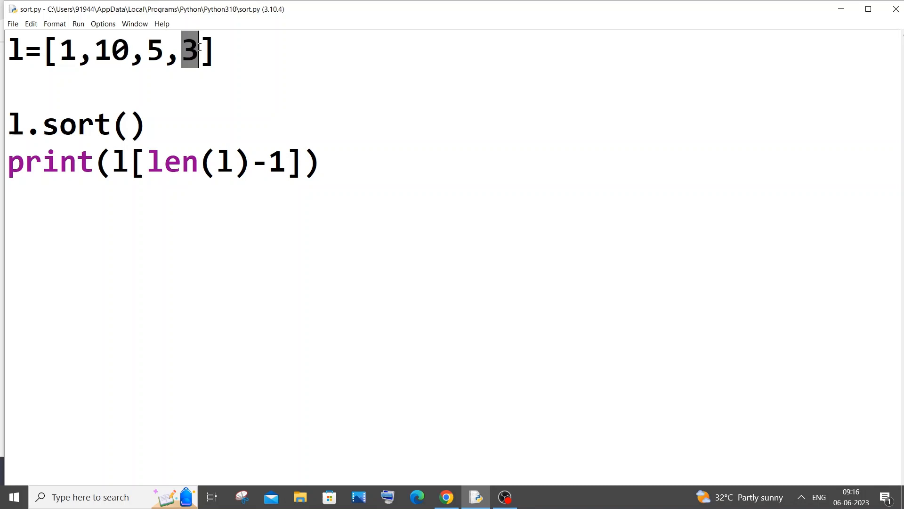
pyautogui.click(214, 51)
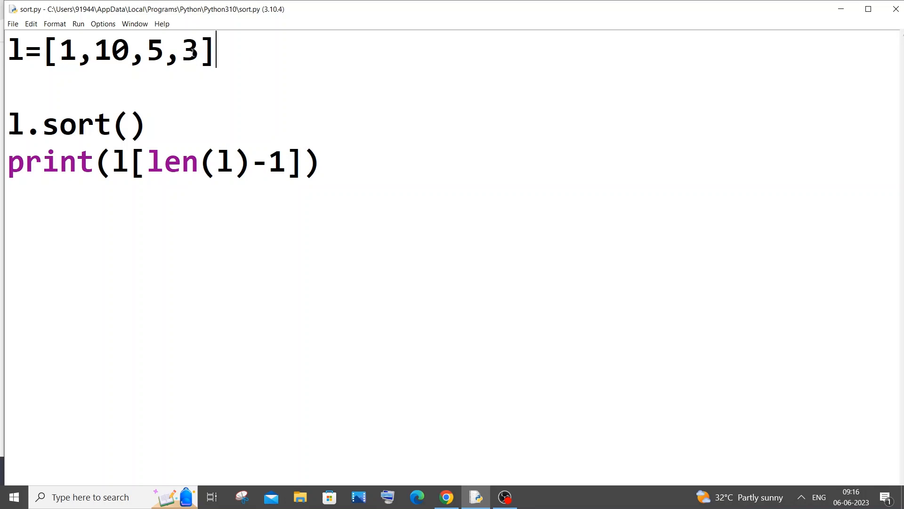
pyautogui.moveTo(191, 49)
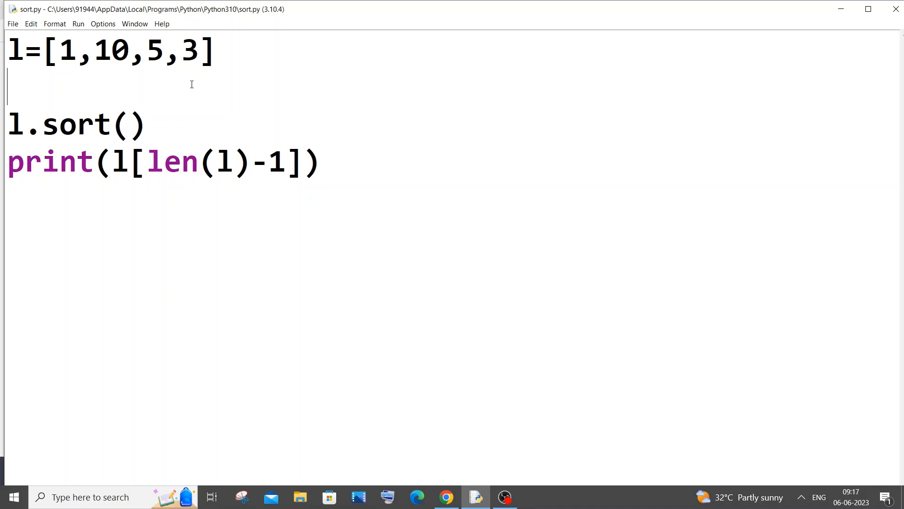
pyautogui.moveTo(150, 151)
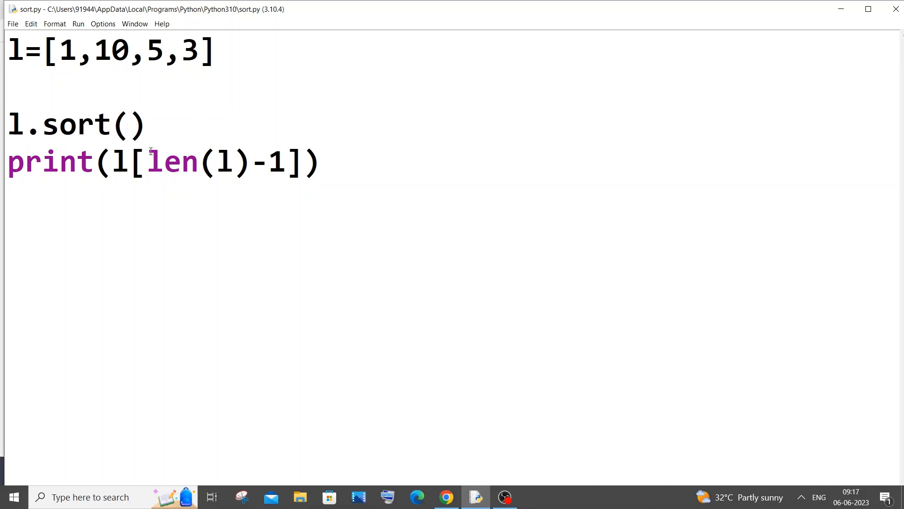
# - Highlight the l[len(l)-1] expression and run the module
pyautogui.moveTo(112, 161); pyautogui.dragTo(302, 161)
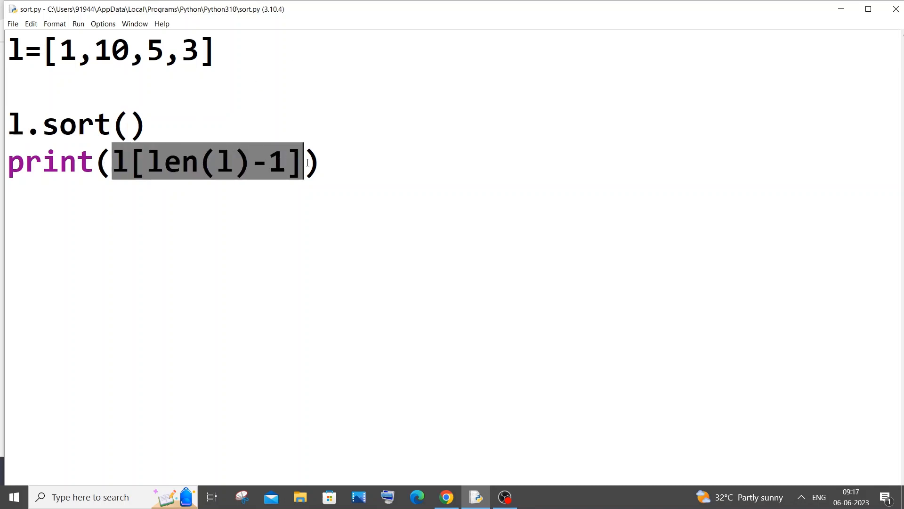
pyautogui.click(78, 23)
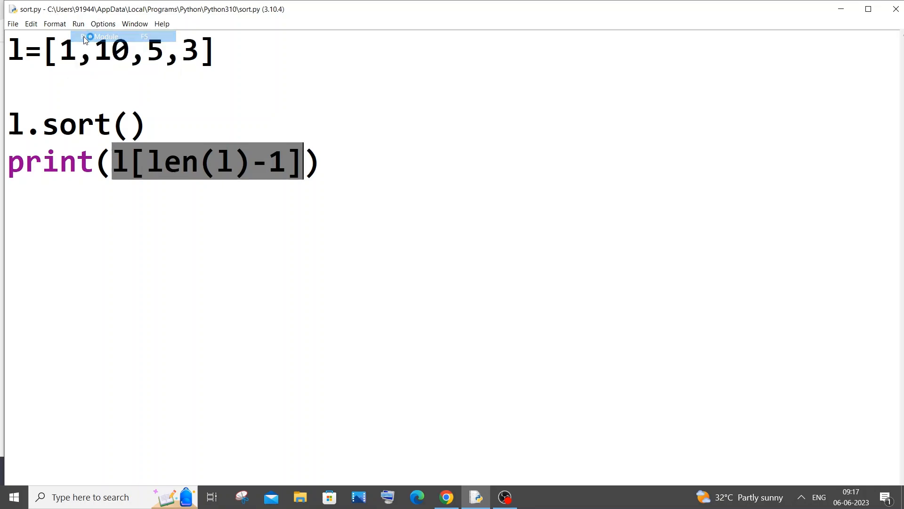
pyautogui.click(105, 36)
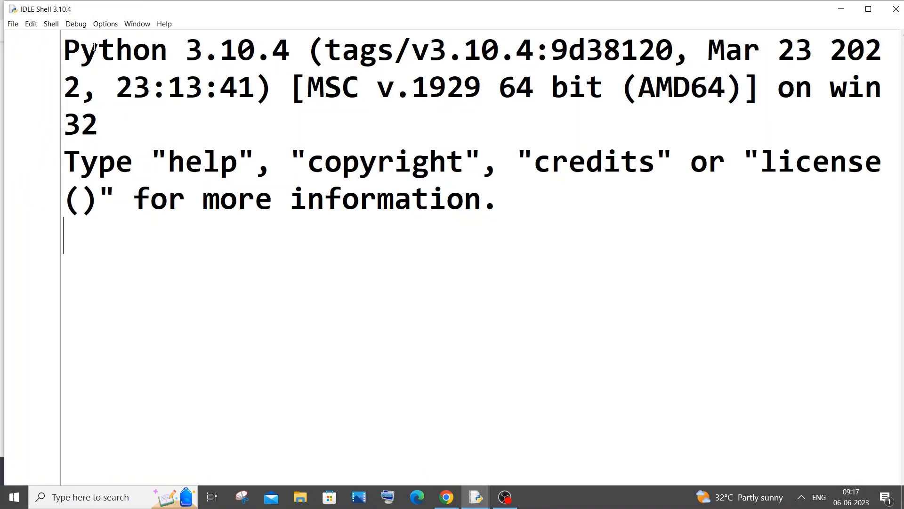
pyautogui.press('F5')
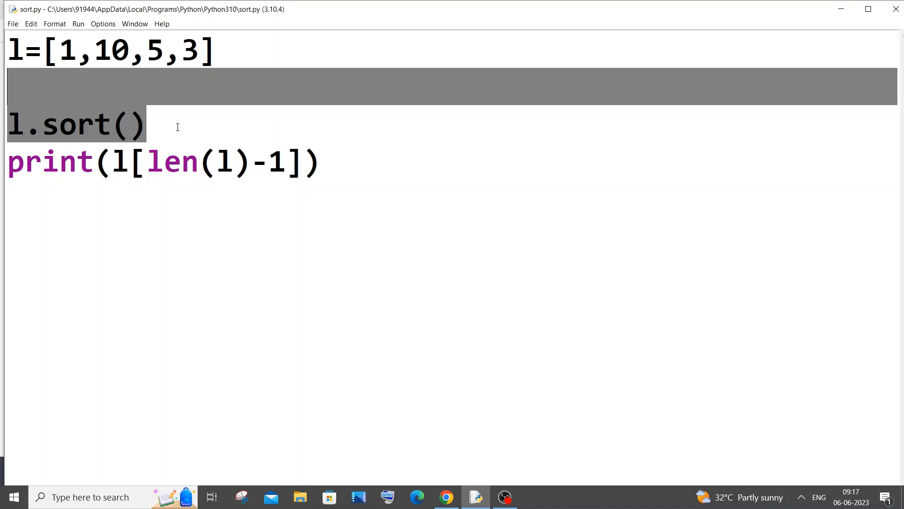
pyautogui.click(244, 144)
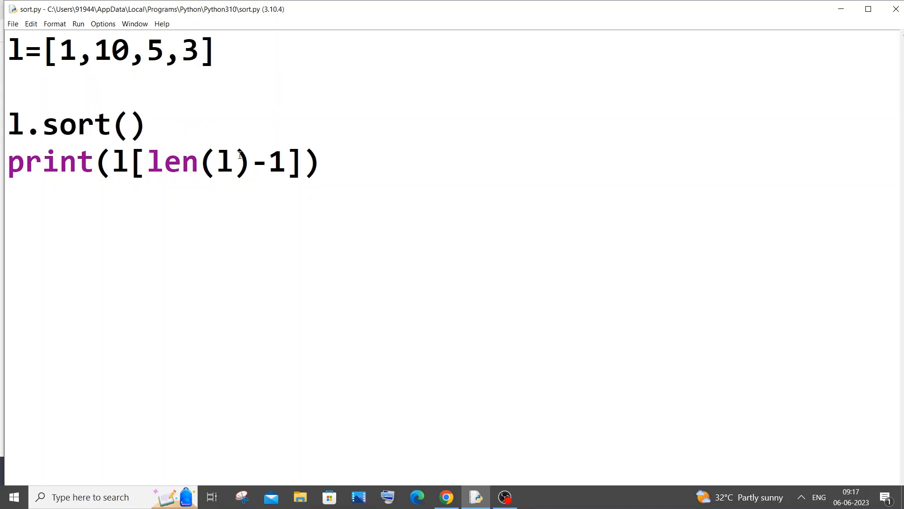
pyautogui.click(250, 162)
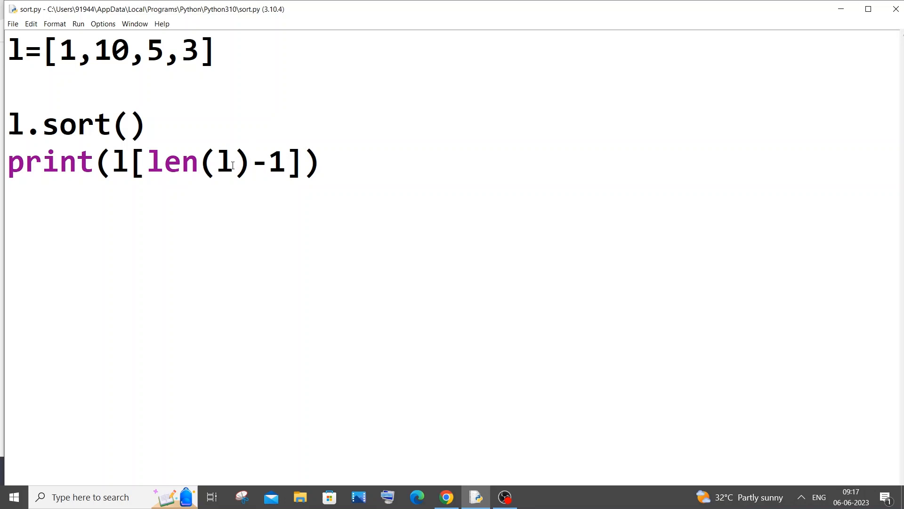
pyautogui.click(250, 161)
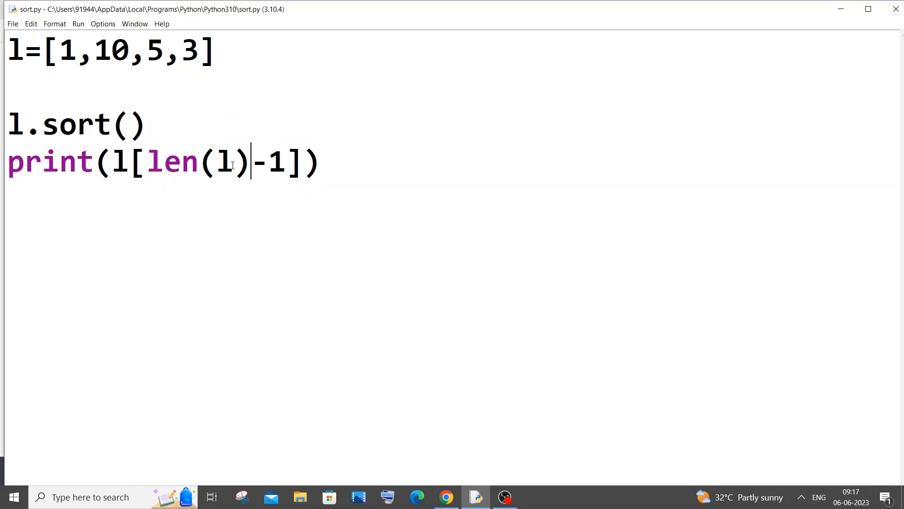